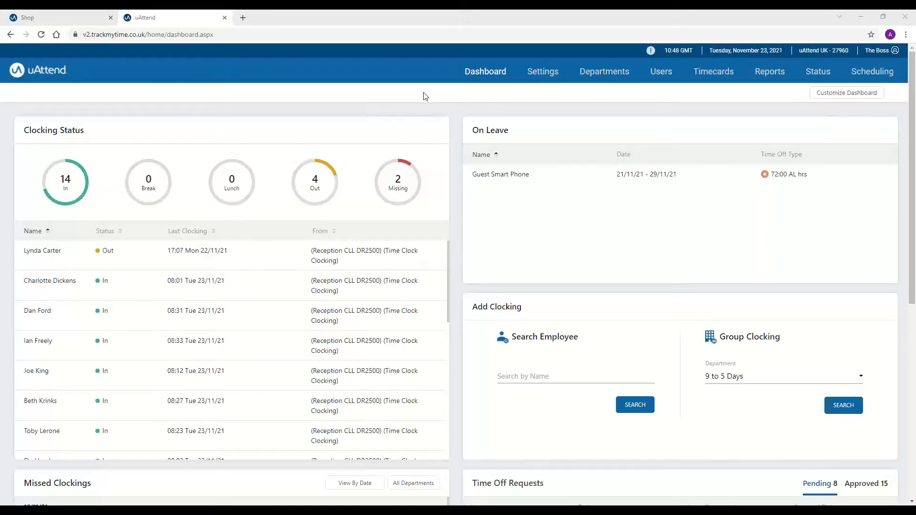
Step: Filter the Clocking Status list to show only the 14 clocked-in employees
double_click(52, 130)
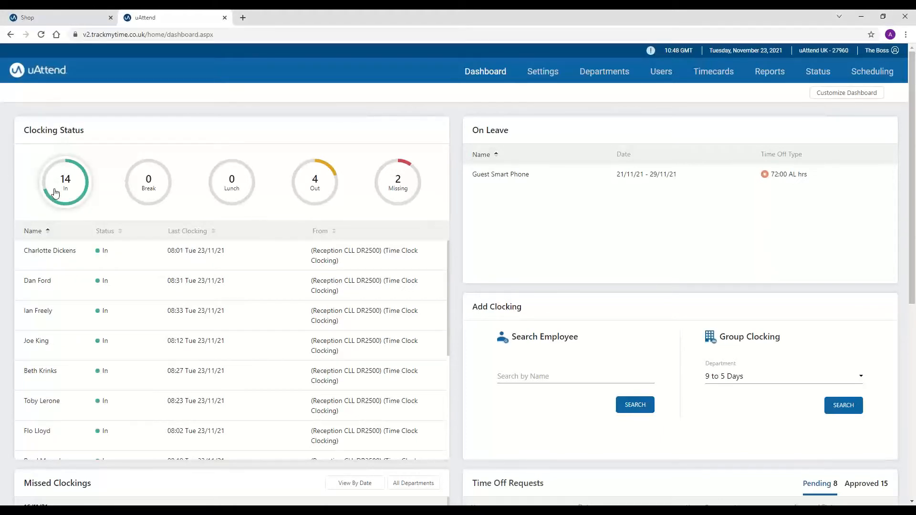
mouse_move(185, 374)
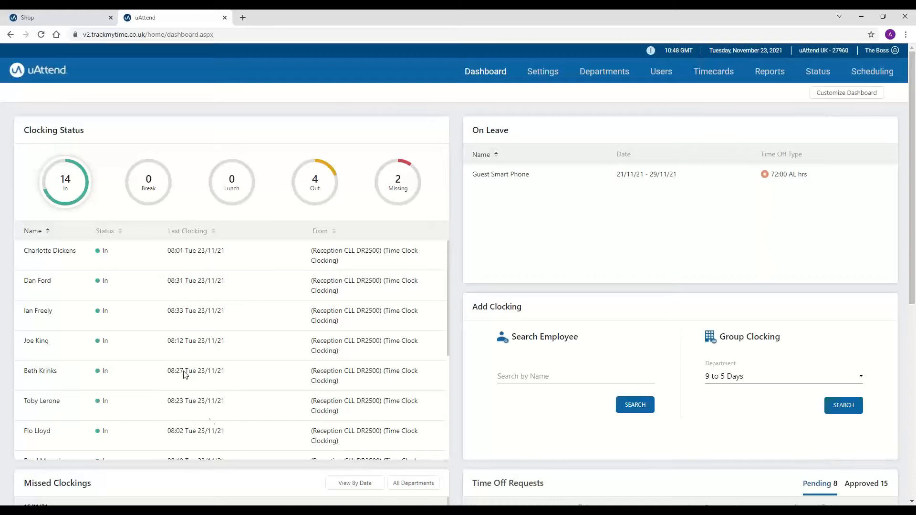
mouse_move(291, 145)
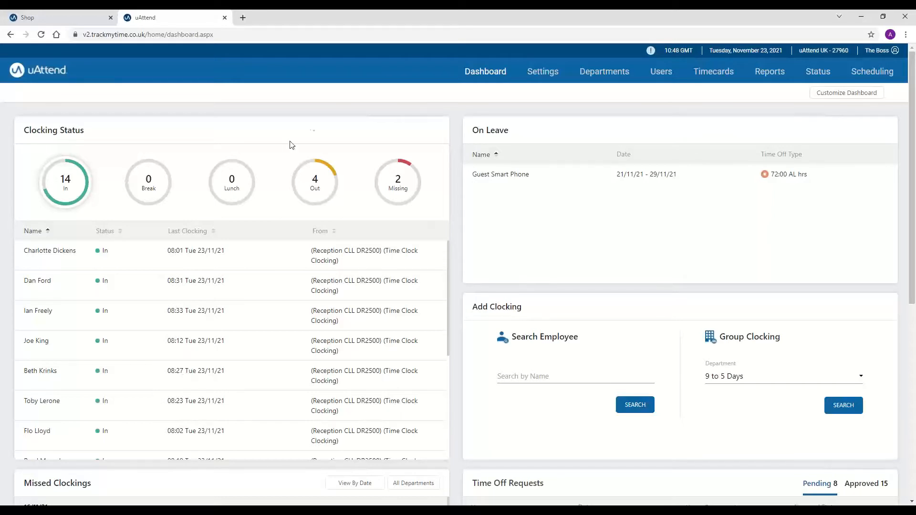
mouse_move(375, 390)
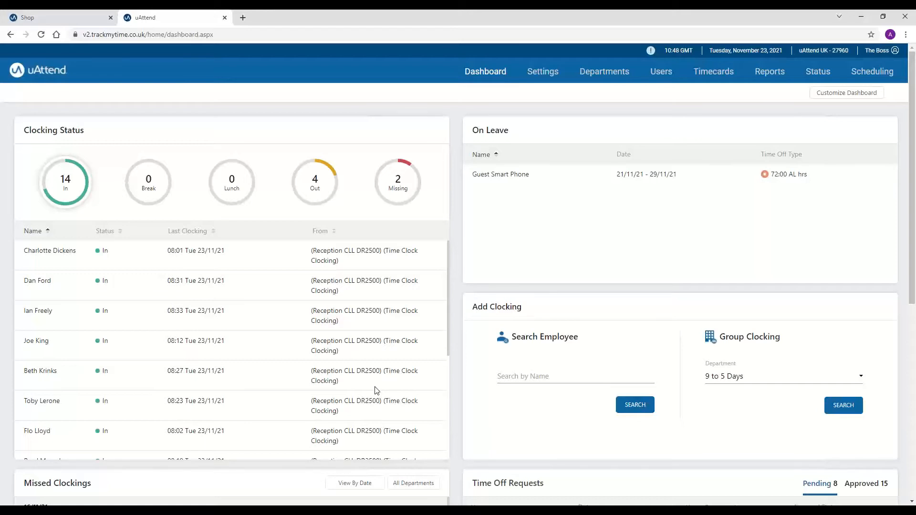
mouse_move(315, 184)
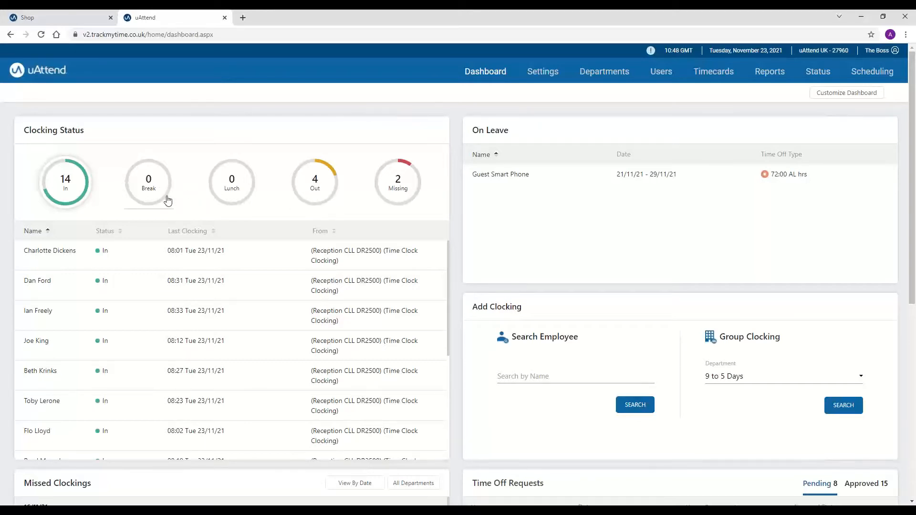
mouse_move(435, 152)
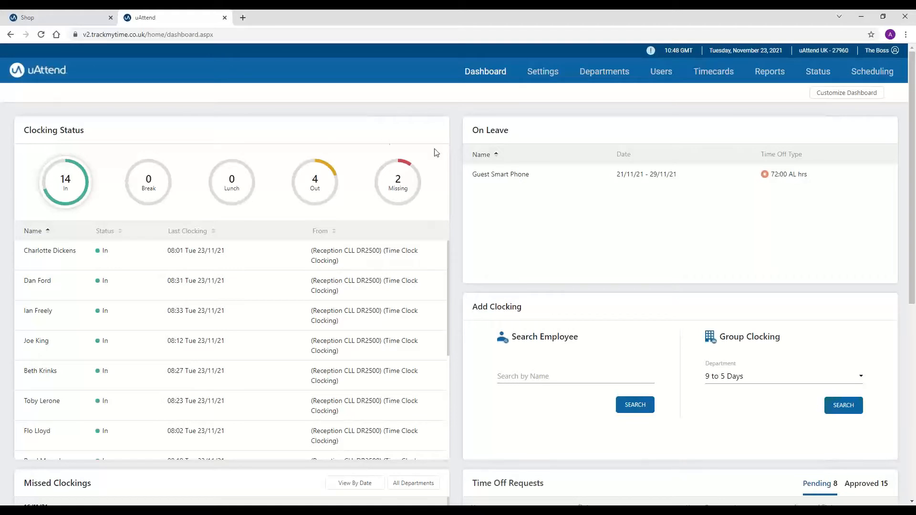
mouse_move(642, 206)
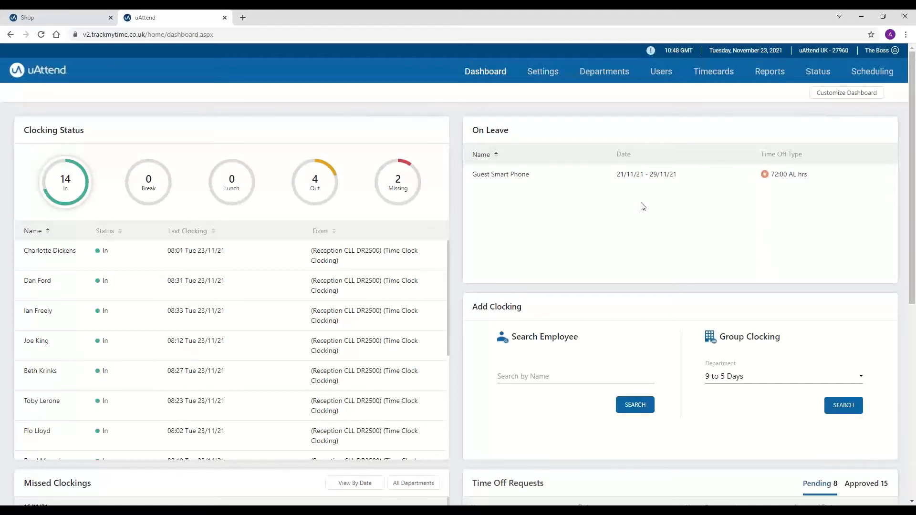
Step: Open Customize Dashboard to see the widget toggles and their display order
left_click(847, 92)
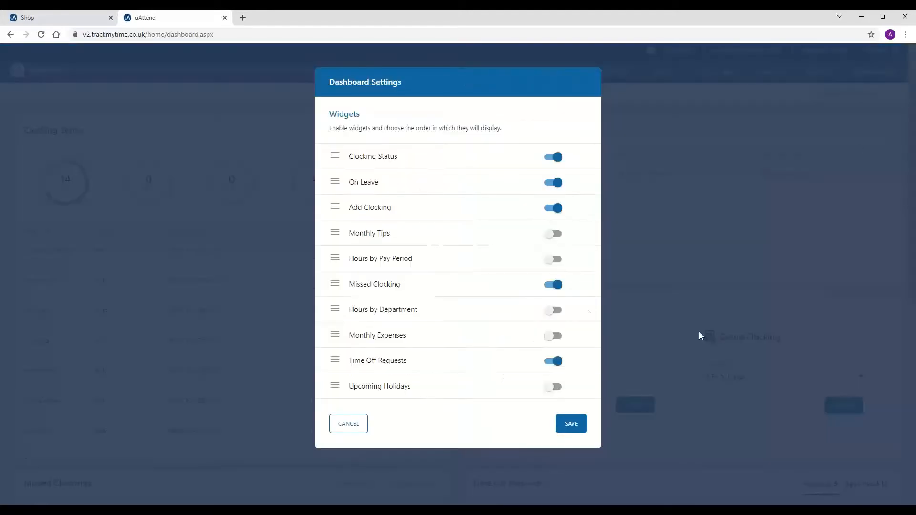
mouse_move(429, 492)
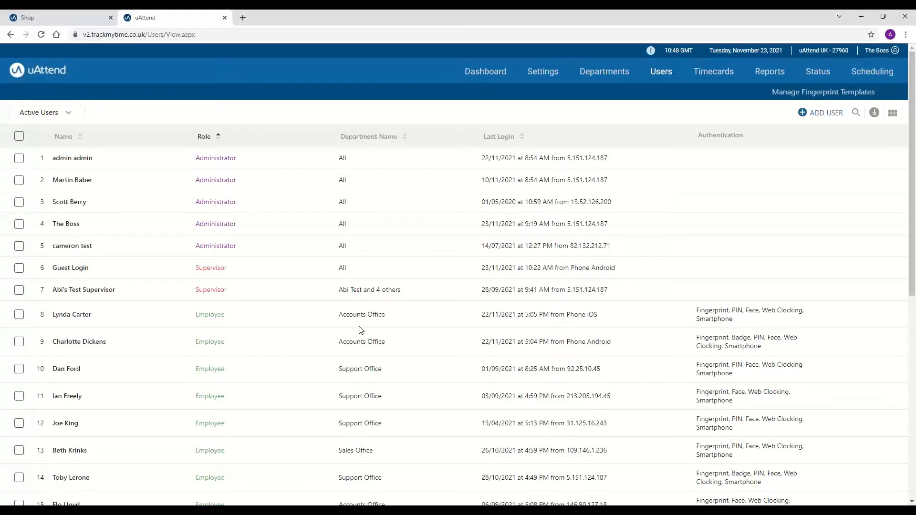
mouse_move(192, 206)
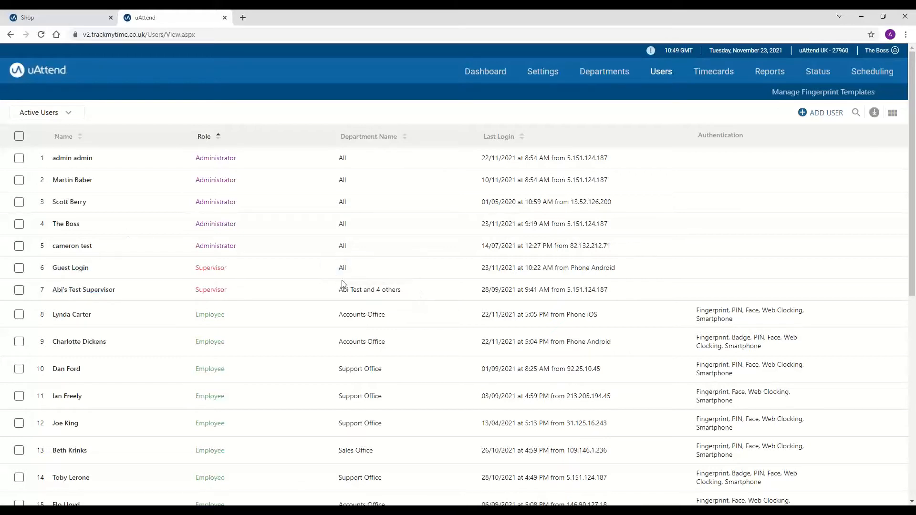
mouse_move(131, 284)
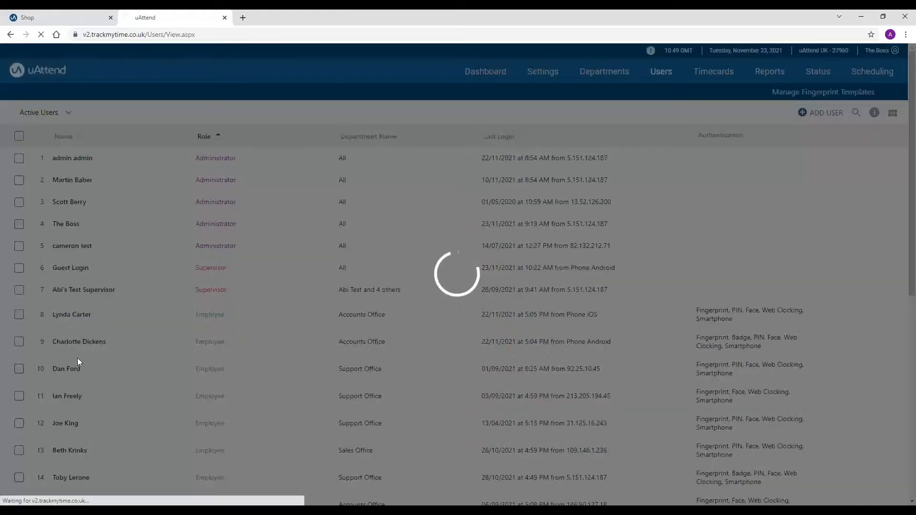
Step: Edit Guest Login's responsible departments, tick Sales Office, then cancel to keep All Departments
left_click(70, 268)
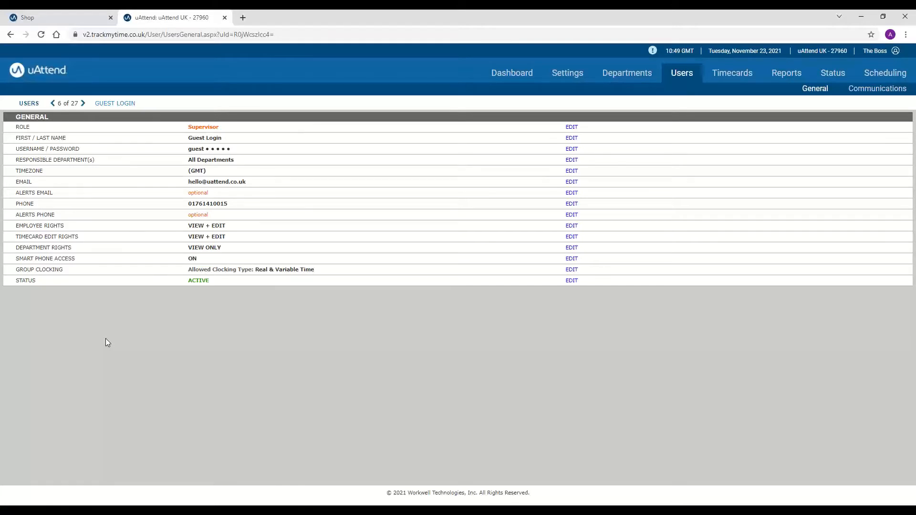
mouse_move(12, 161)
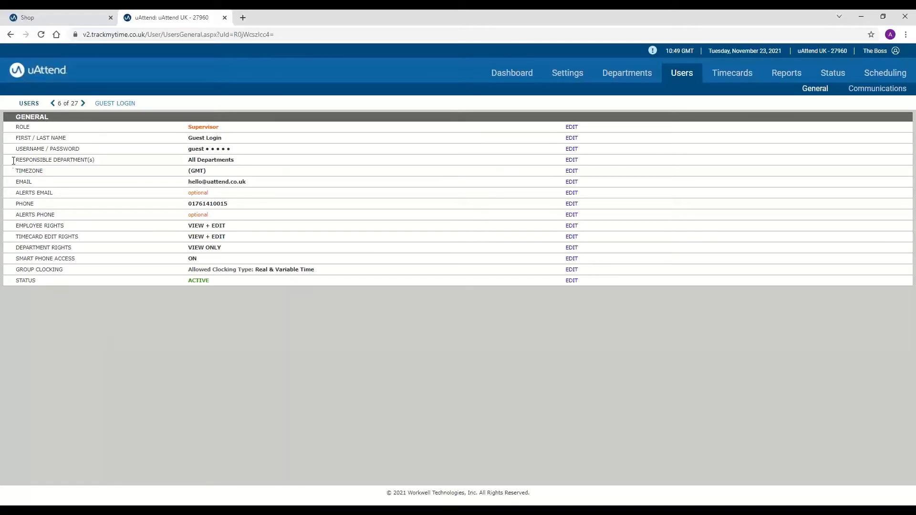
double_click(54, 160)
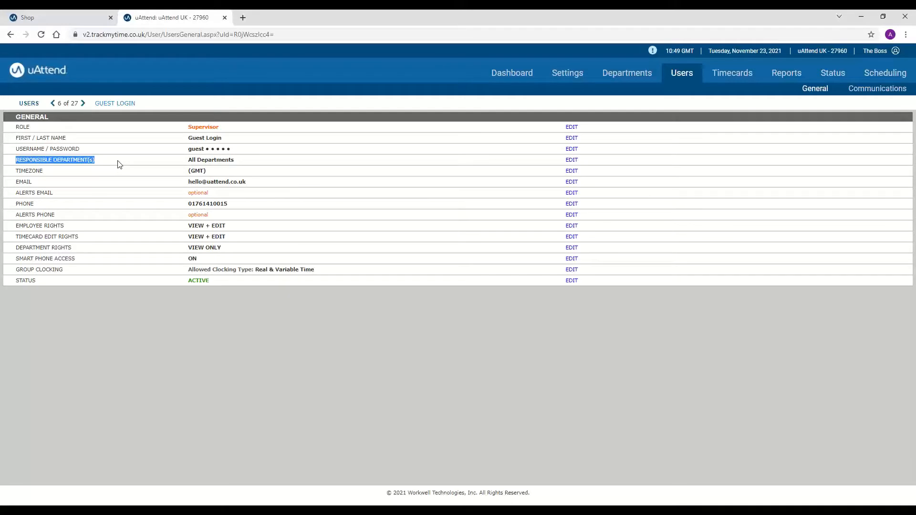
mouse_move(569, 163)
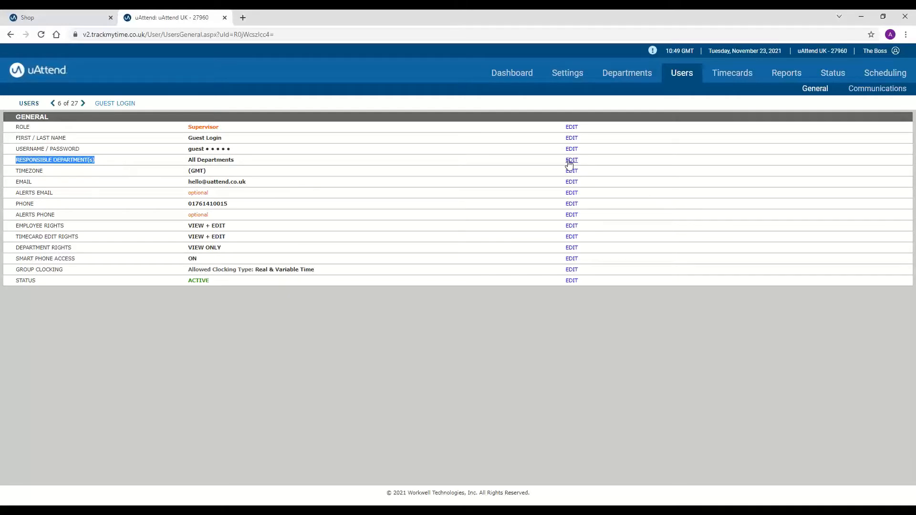
left_click(571, 159)
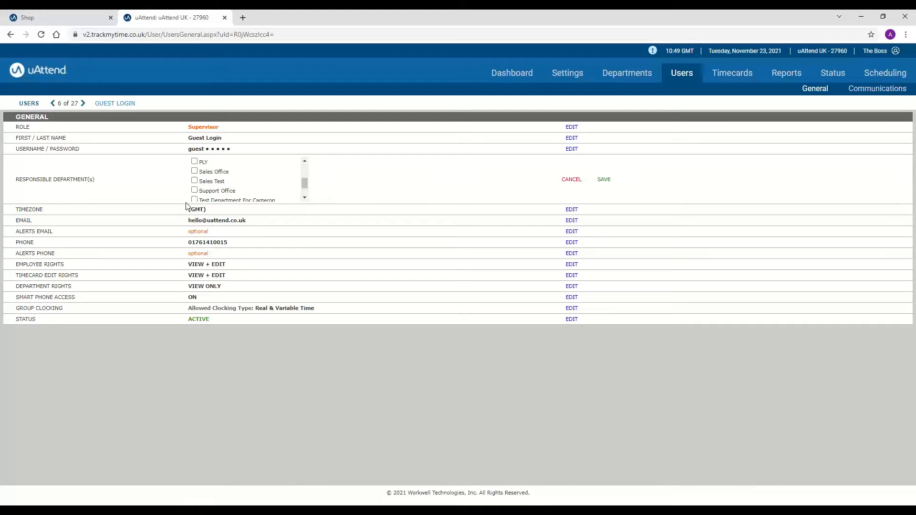
left_click(194, 171)
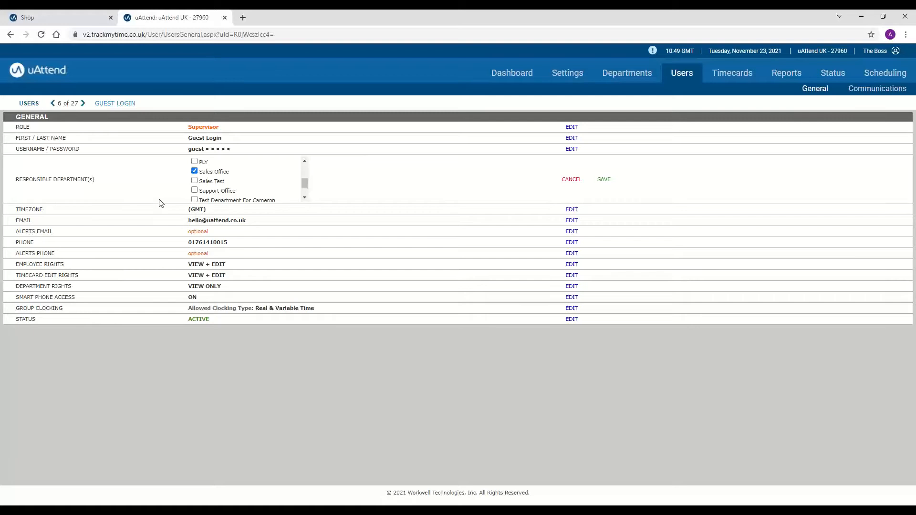
left_click(195, 181)
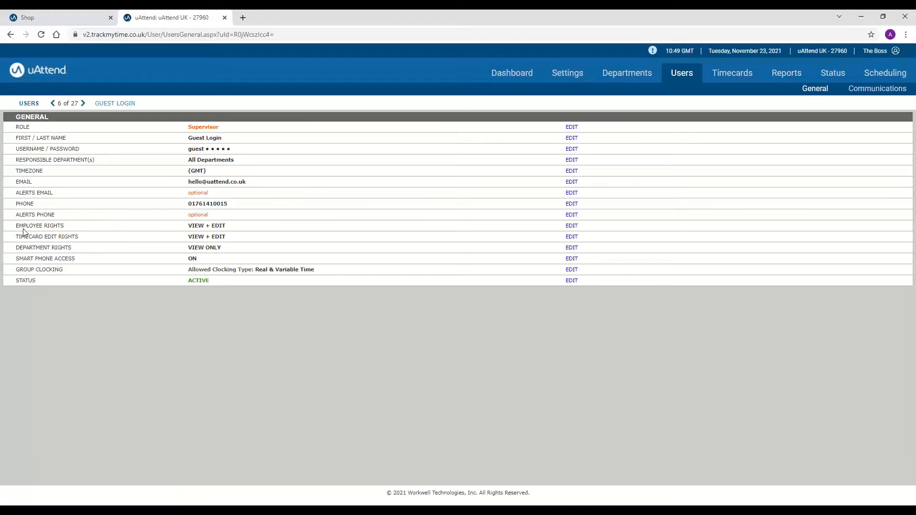
double_click(29, 226)
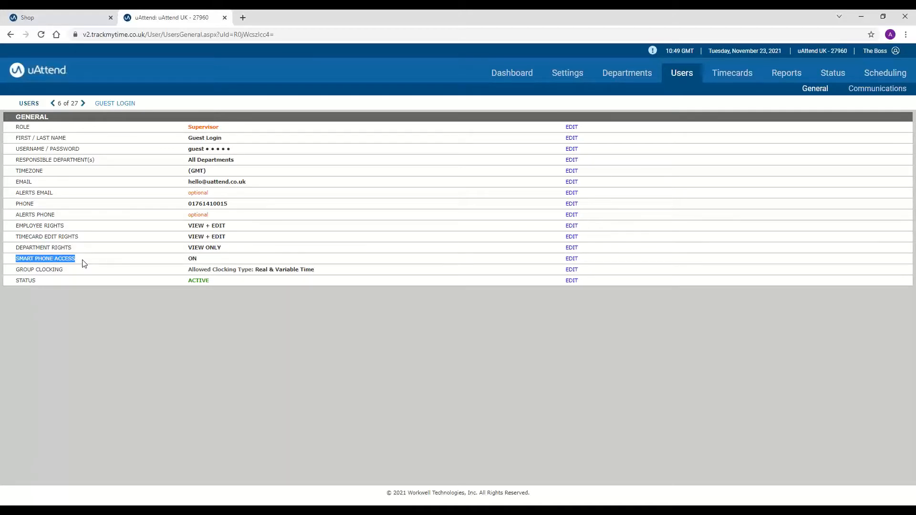
mouse_move(31, 279)
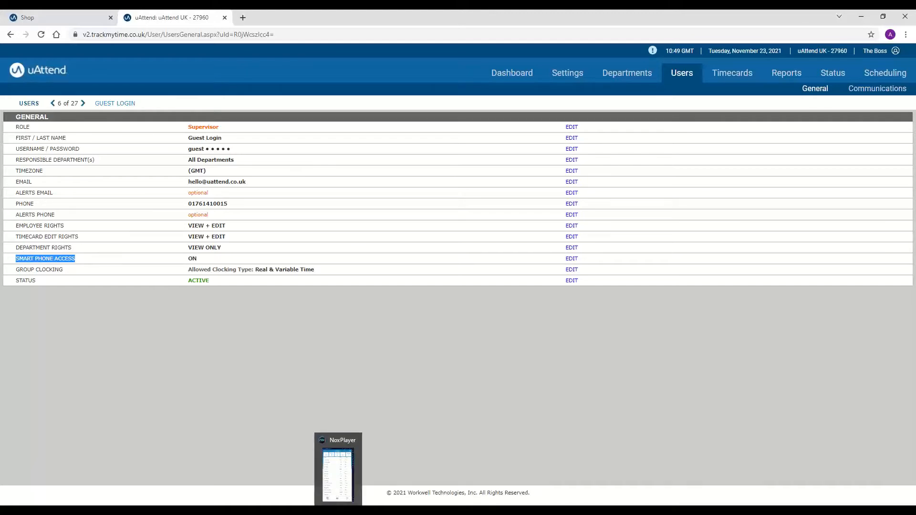
Step: Bring up NoxPlayer and filter the app's Clock Status to the 'In 14' employees
left_click(338, 469)
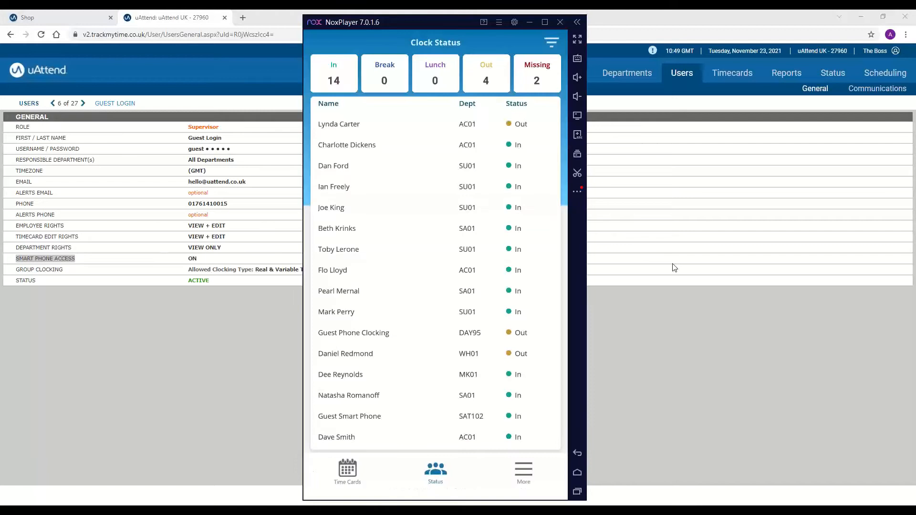
mouse_move(422, 236)
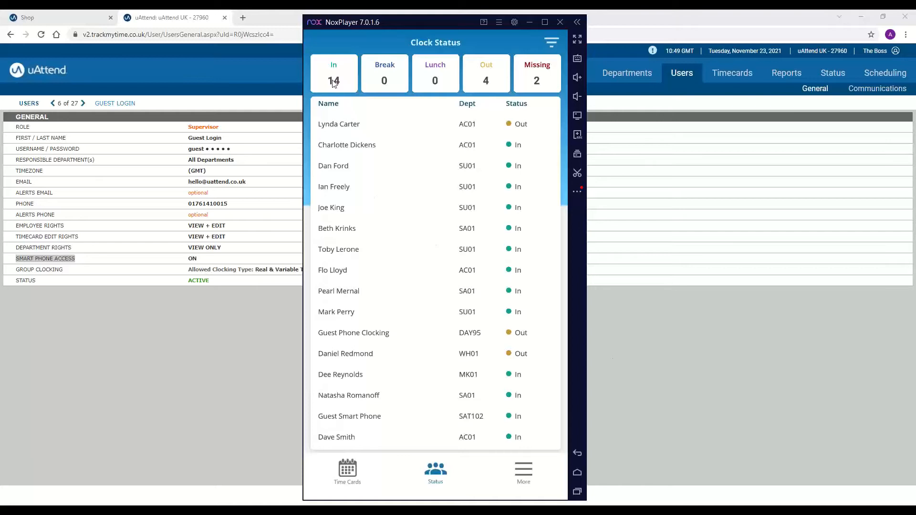
left_click(333, 73)
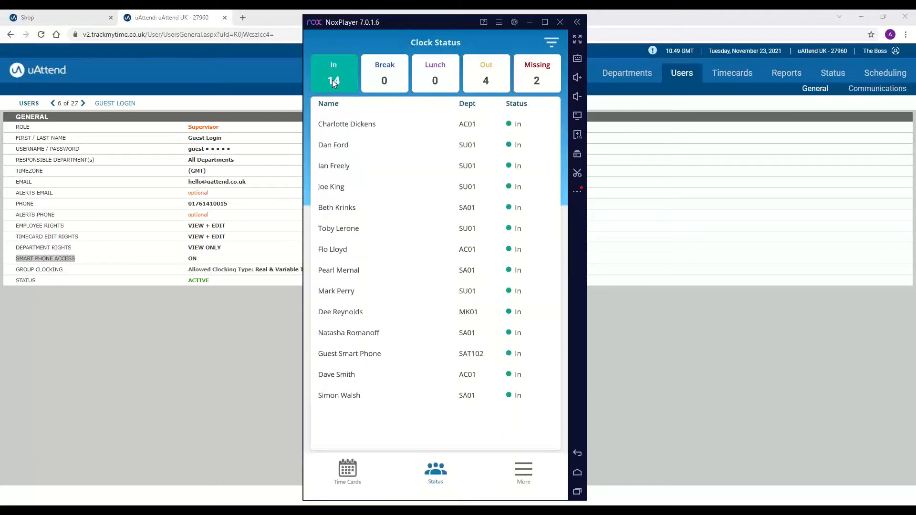
left_click(560, 22)
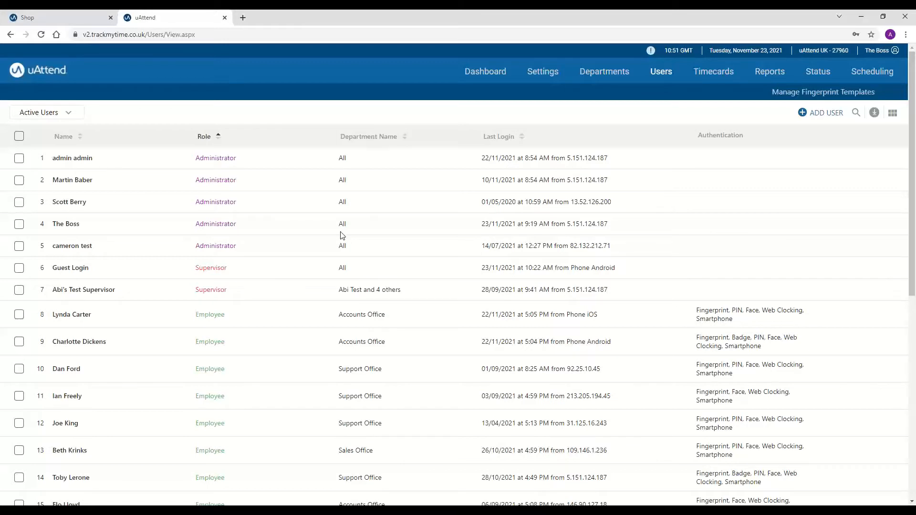
mouse_move(226, 309)
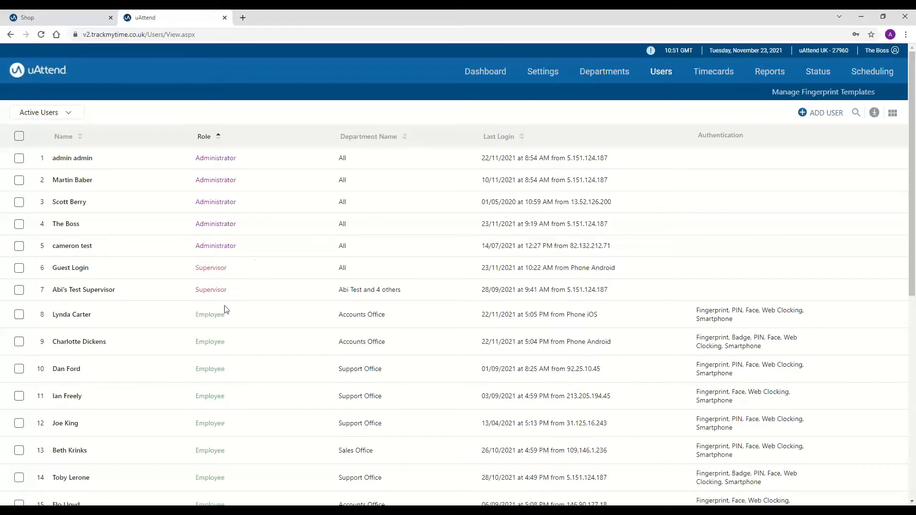
mouse_move(824, 135)
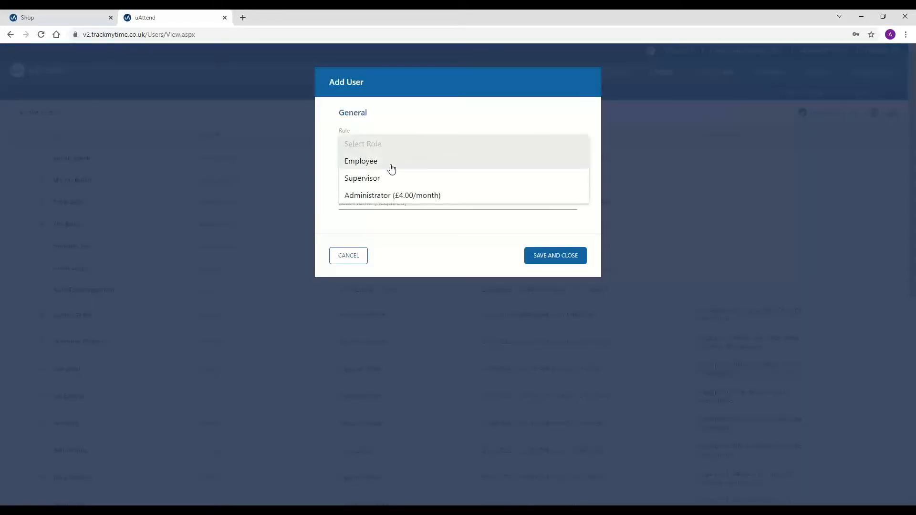
left_click(361, 161)
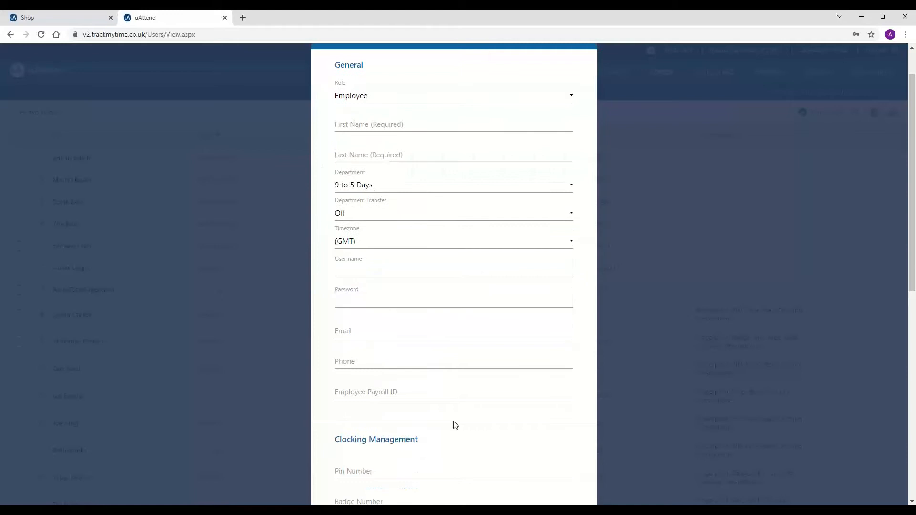
scroll("down", 3)
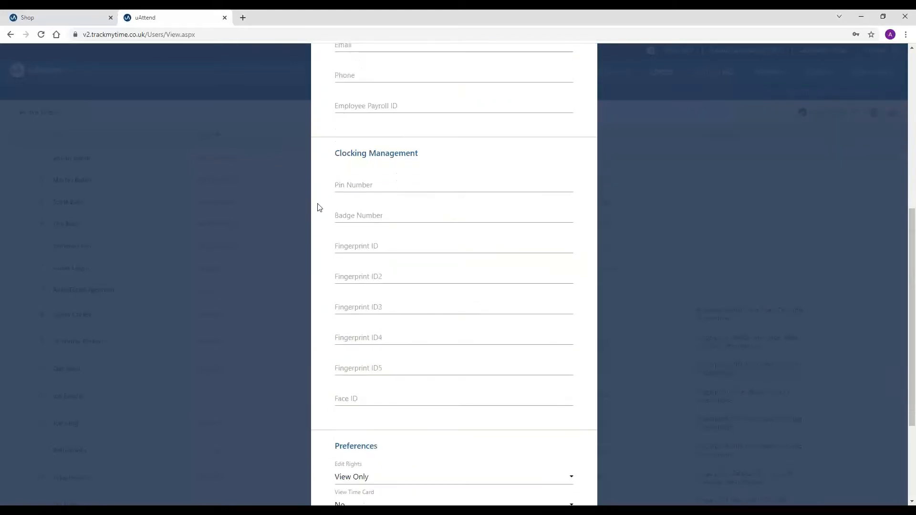
mouse_move(430, 186)
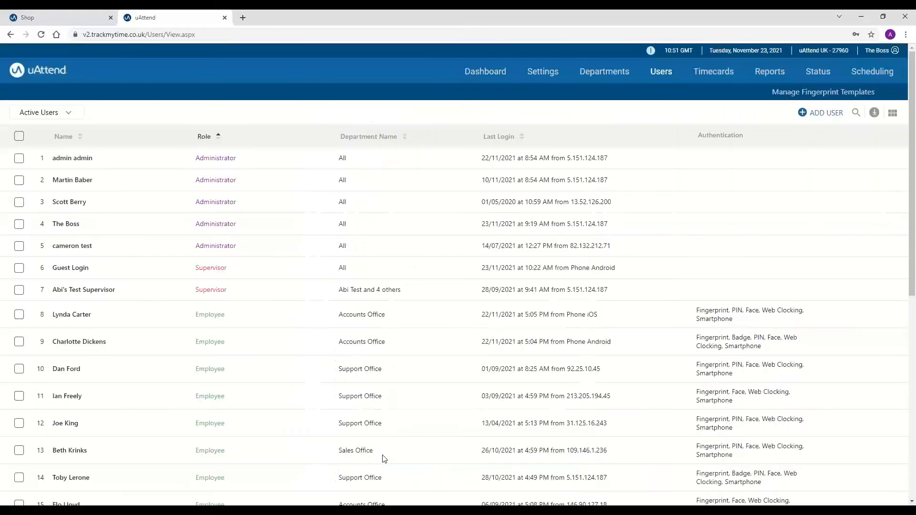
left_click(770, 71)
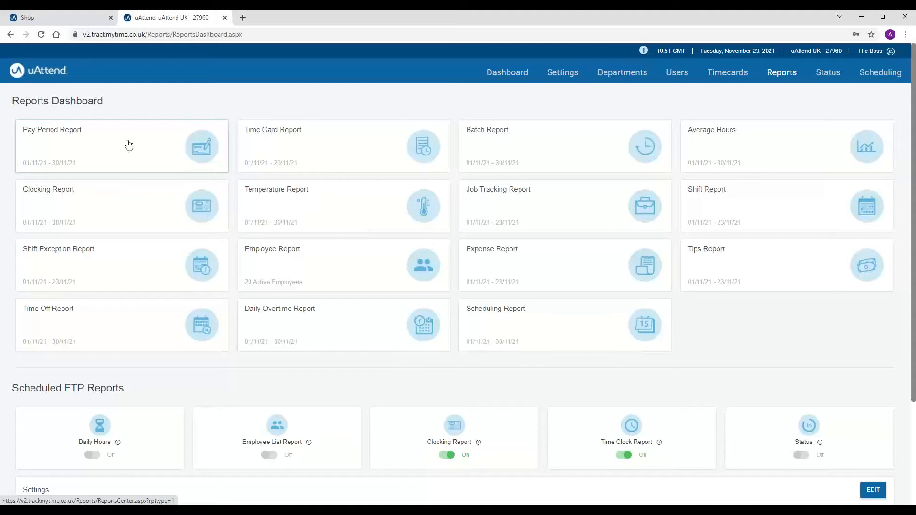
mouse_move(378, 357)
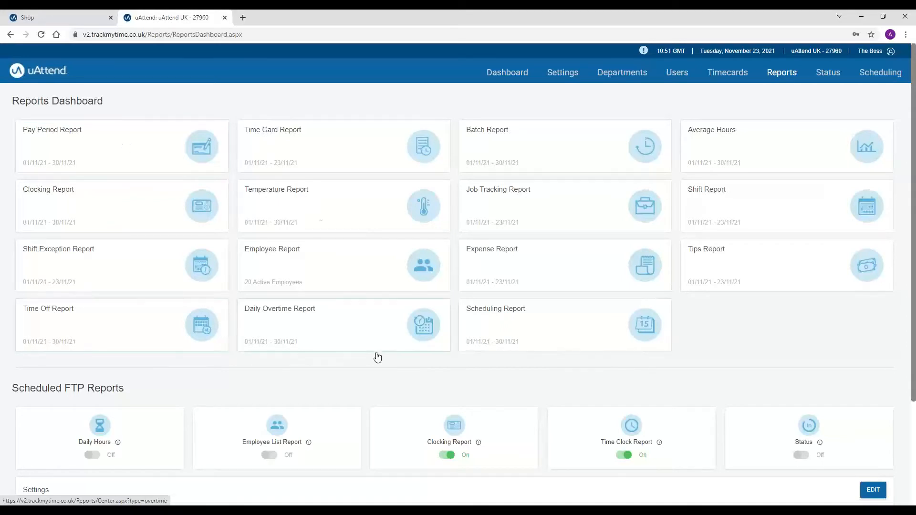
mouse_move(196, 96)
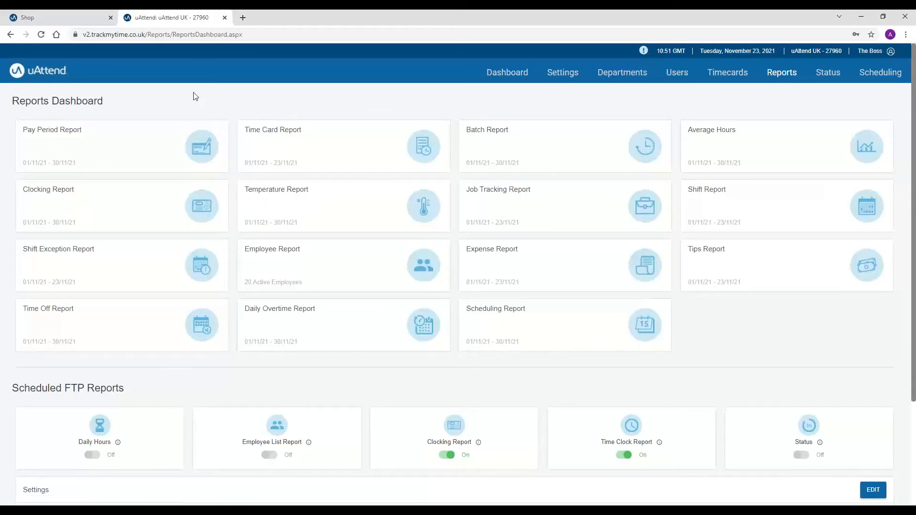
mouse_move(175, 122)
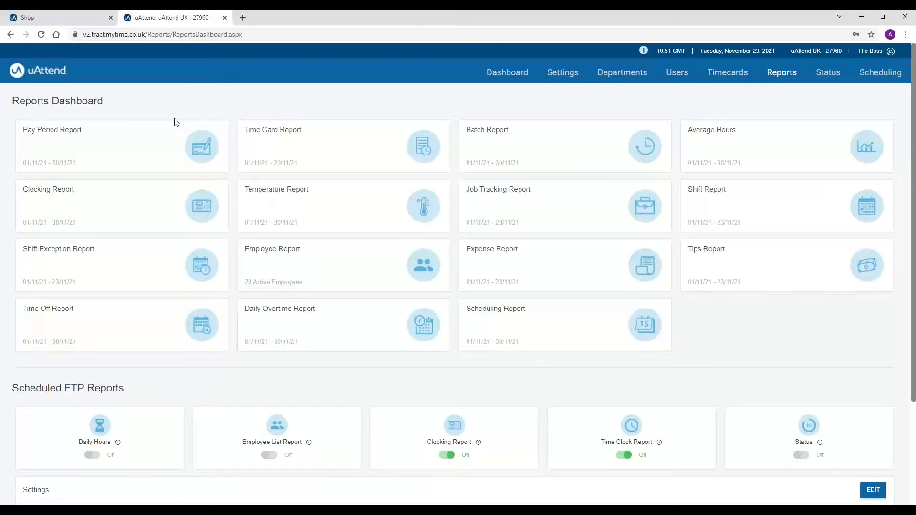
mouse_move(141, 147)
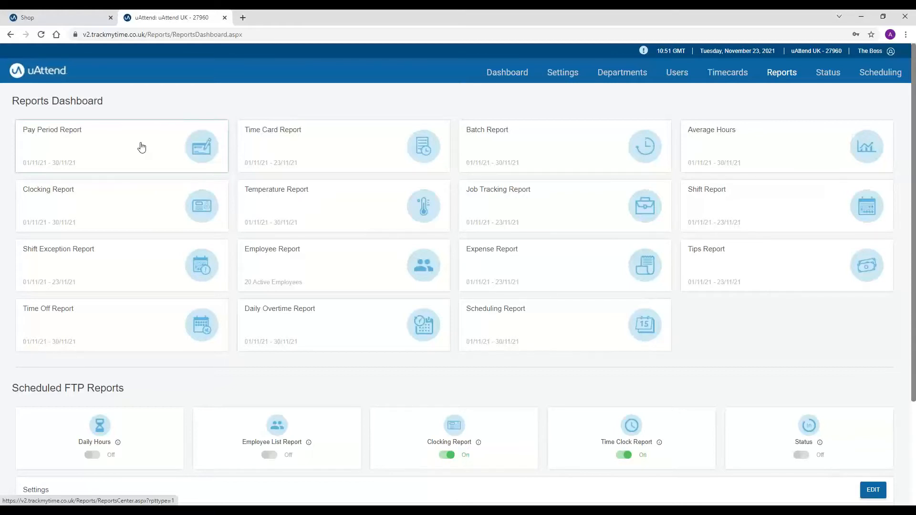
mouse_move(286, 148)
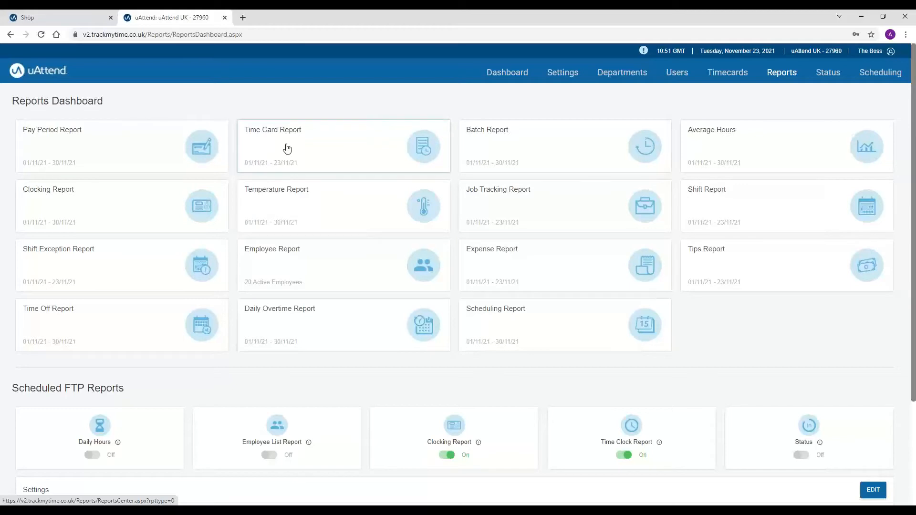
mouse_move(775, 152)
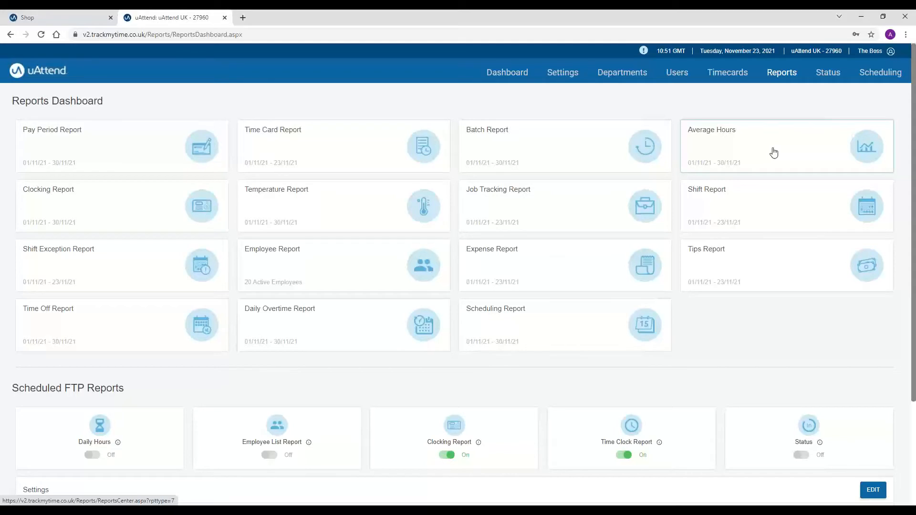
mouse_move(96, 146)
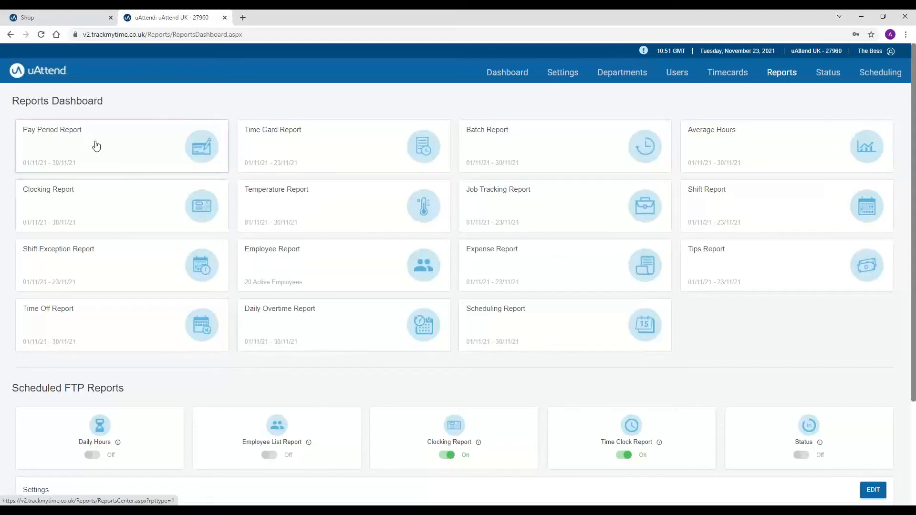
Step: Open the Pay Period Report and run it with all departments selected
left_click(96, 146)
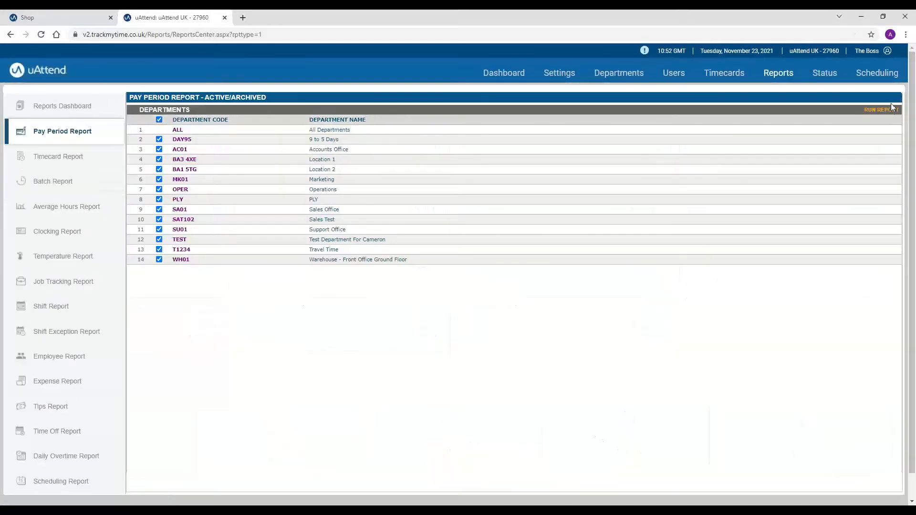
left_click(881, 110)
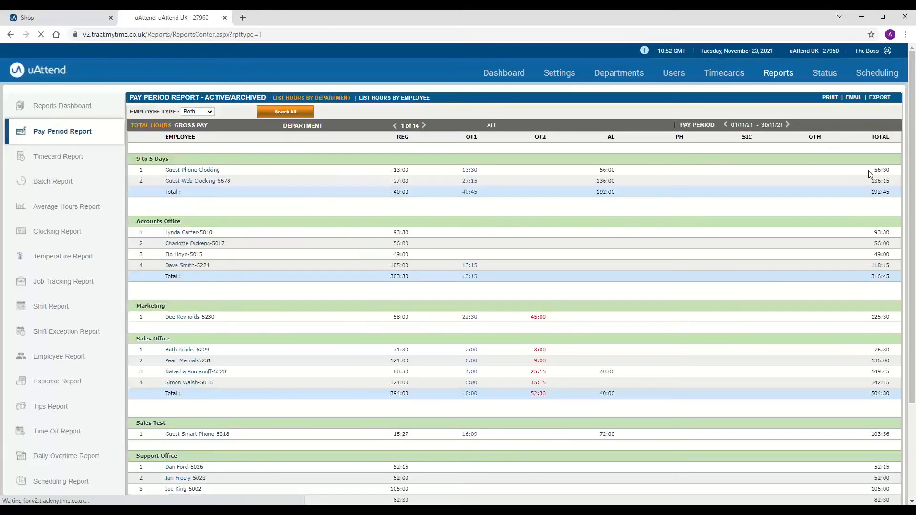
left_click(879, 97)
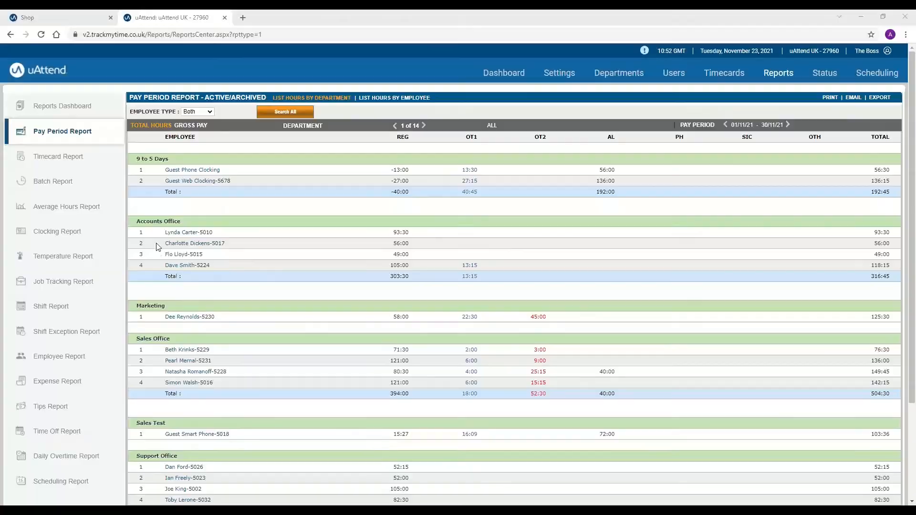
Step: Export to Excel and review the name, payroll ID, REG, OT1, AL and SIC columns
left_click(879, 96)
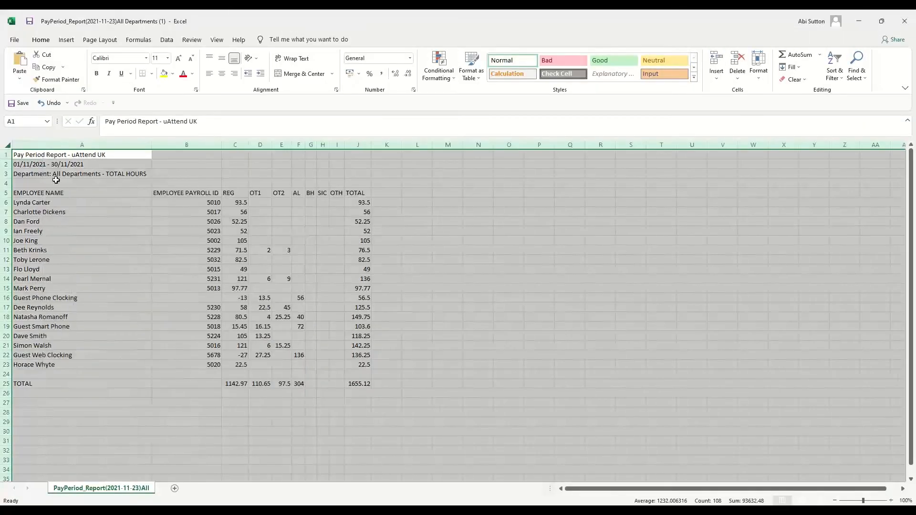
left_click(82, 202)
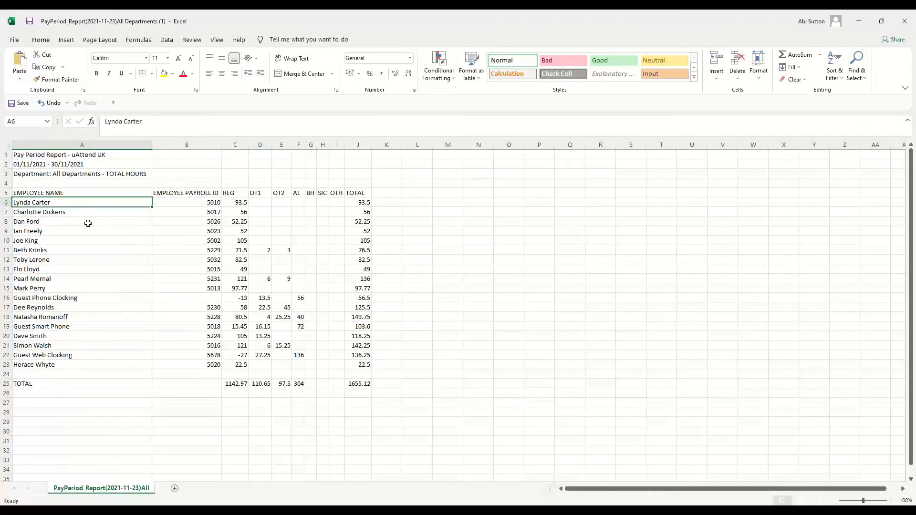
left_click(187, 202)
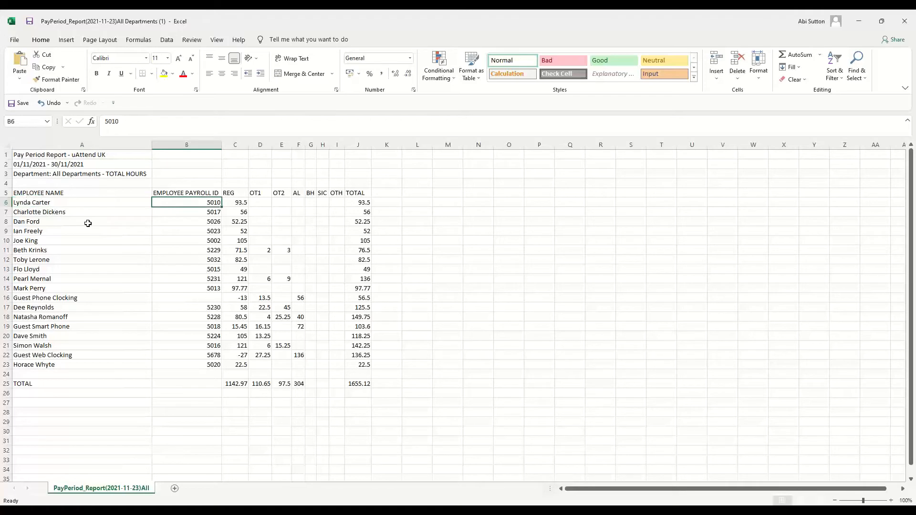
left_click(235, 193)
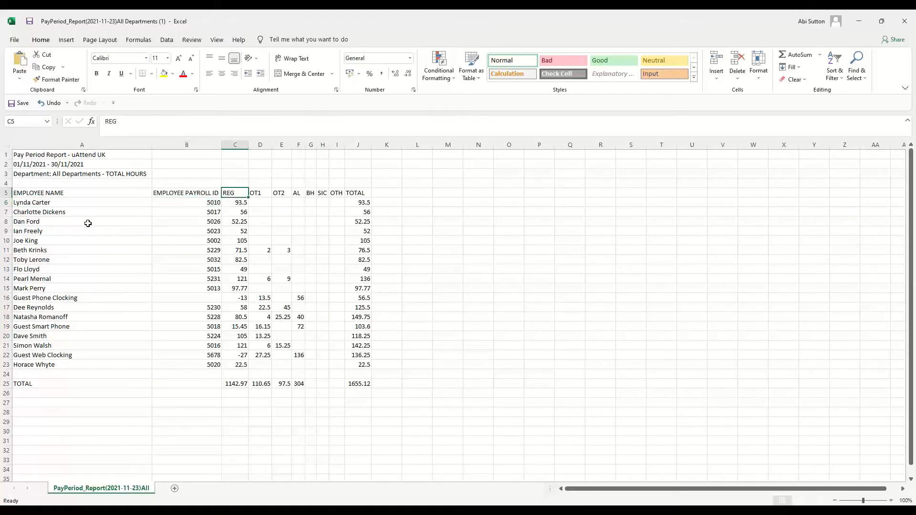
left_click(259, 193)
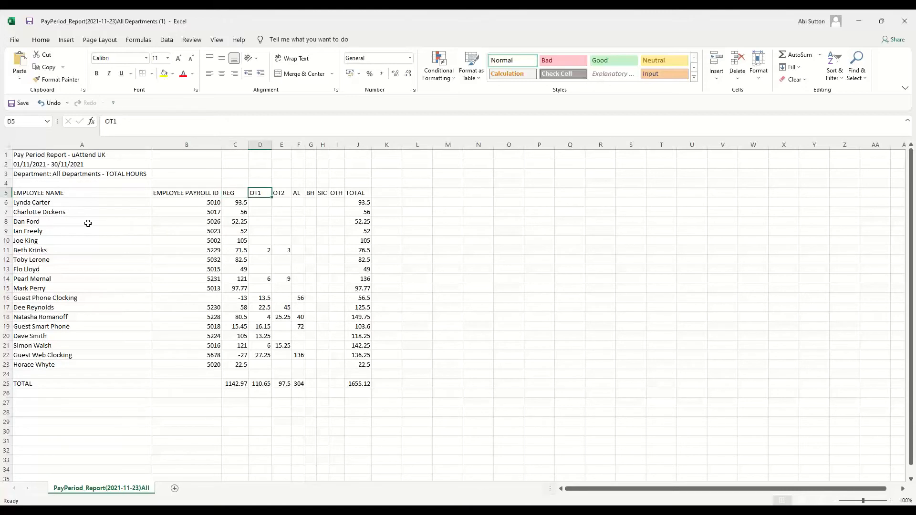
left_click(296, 193)
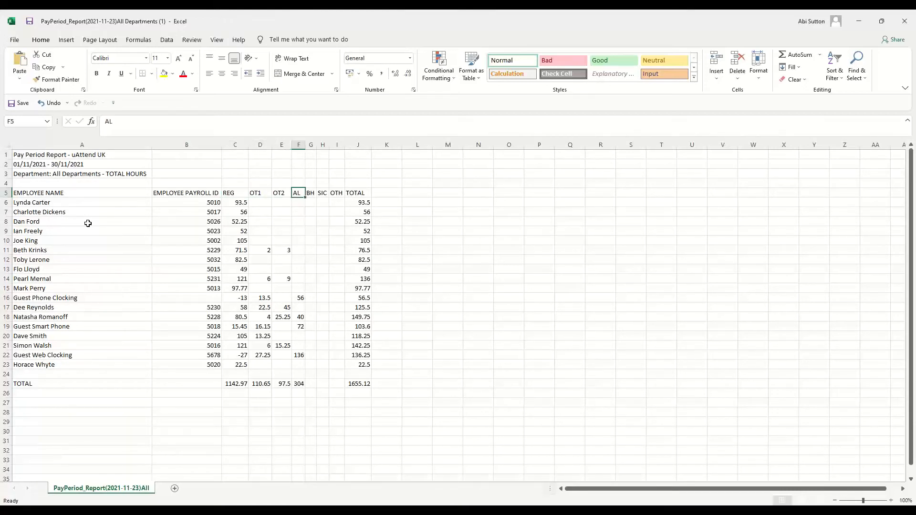
left_click(323, 192)
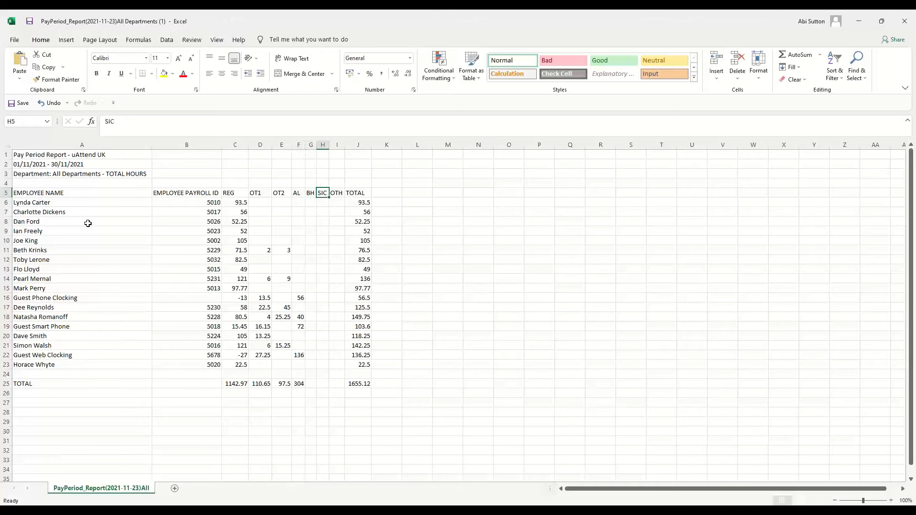
left_click(357, 193)
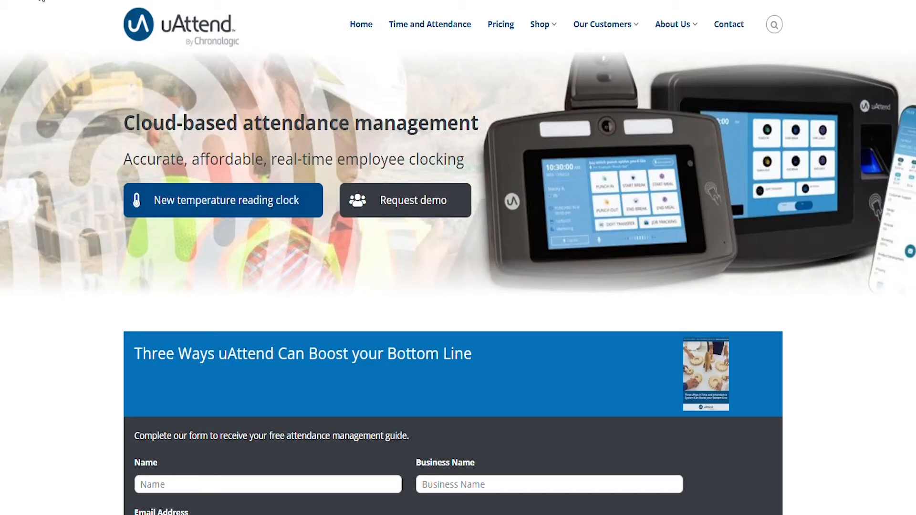
mouse_move(158, 32)
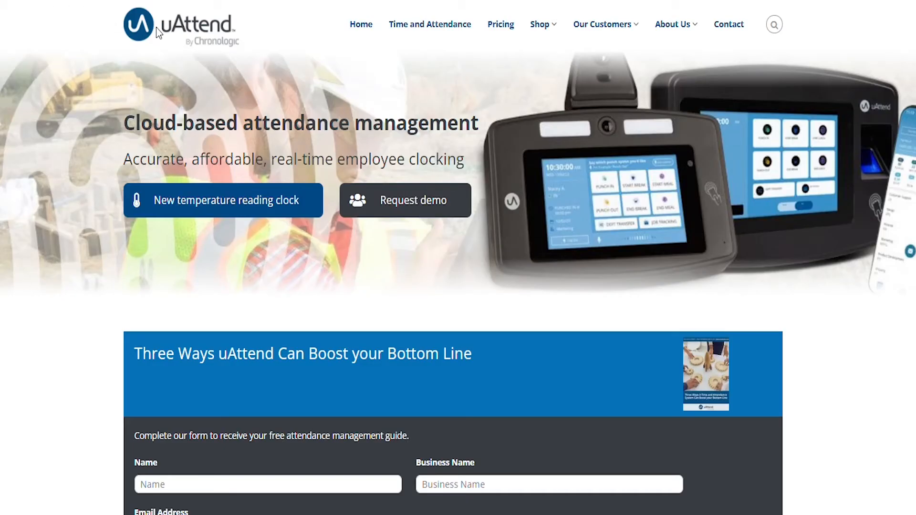
mouse_move(140, 104)
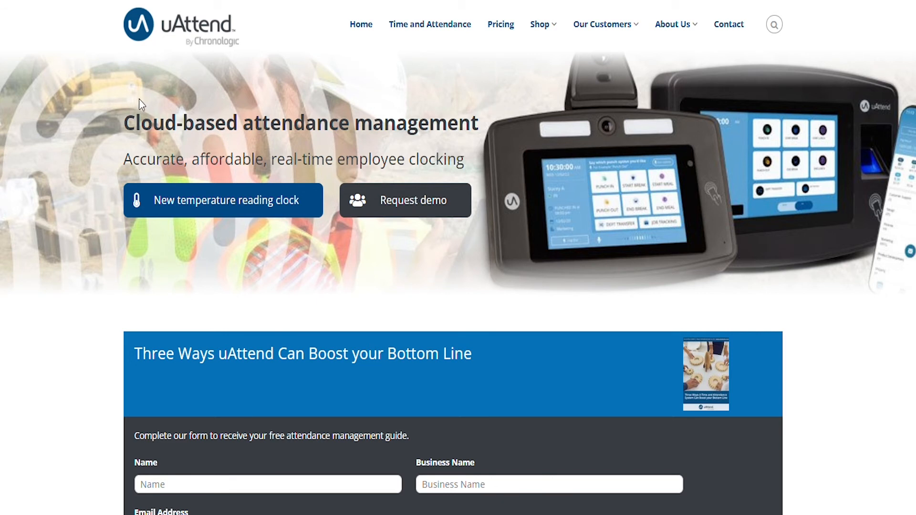
mouse_move(776, 162)
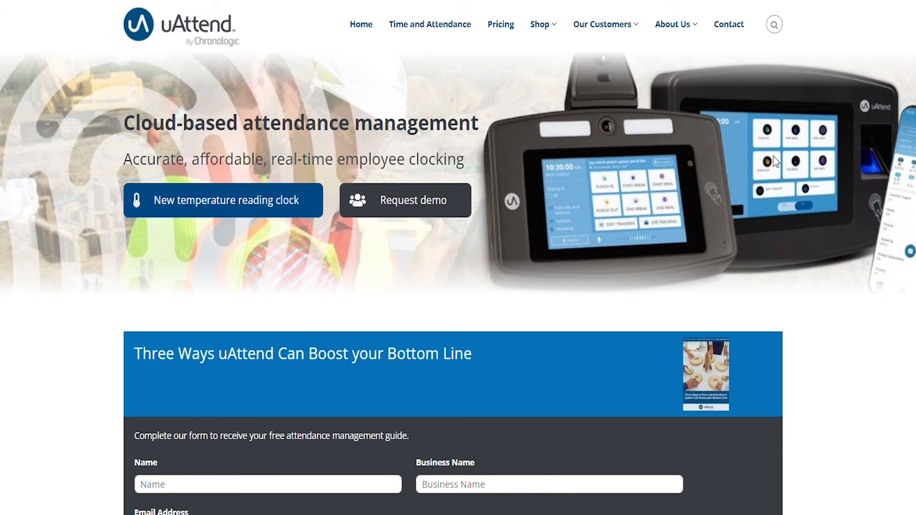
mouse_move(528, 142)
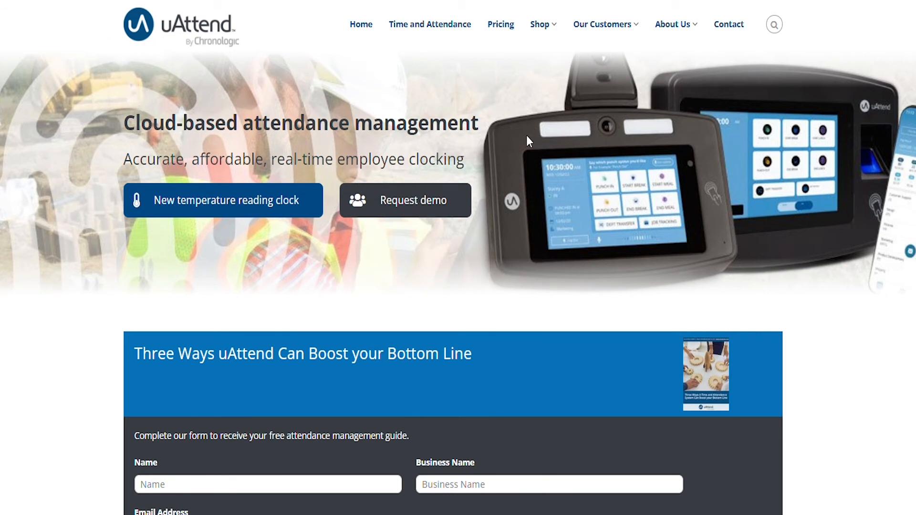
mouse_move(223, 200)
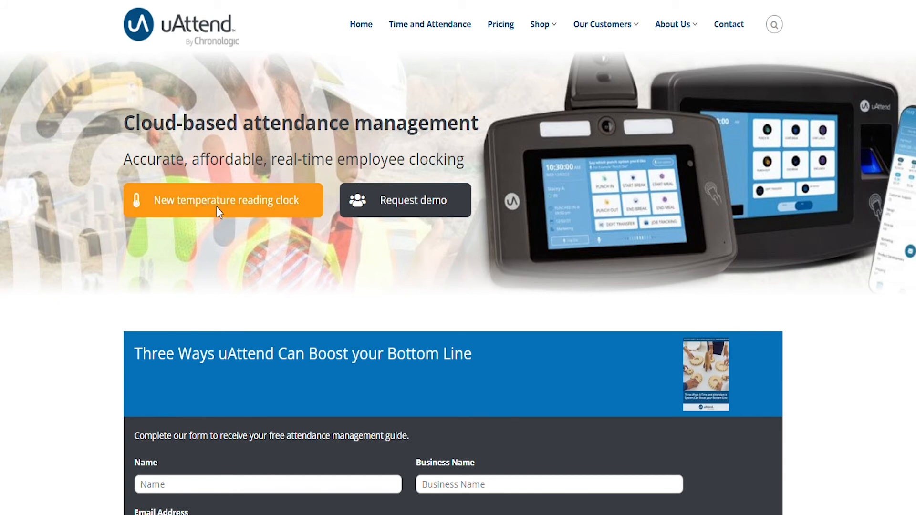
left_click(223, 200)
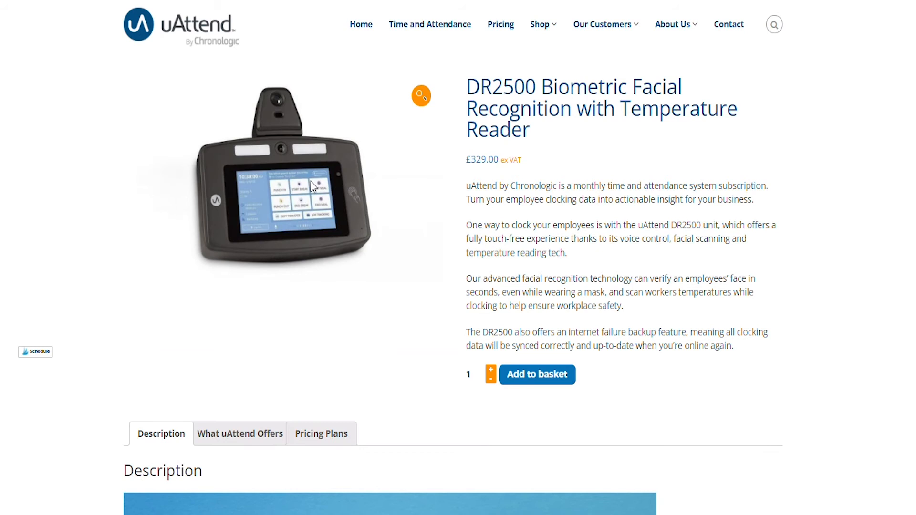
mouse_move(396, 182)
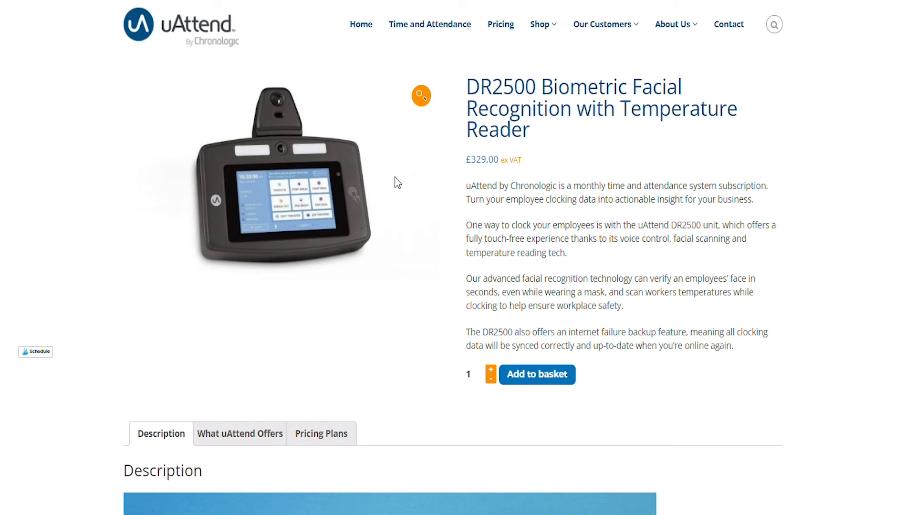
left_click(421, 96)
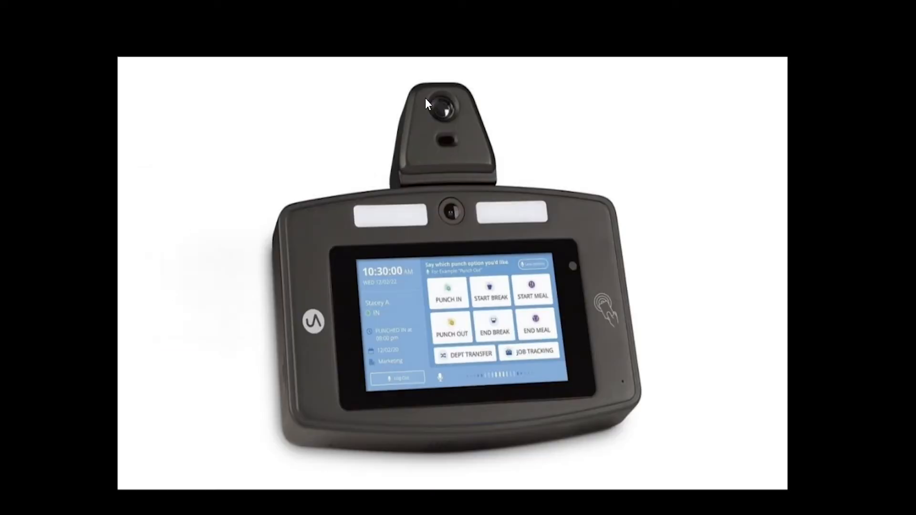
mouse_move(326, 160)
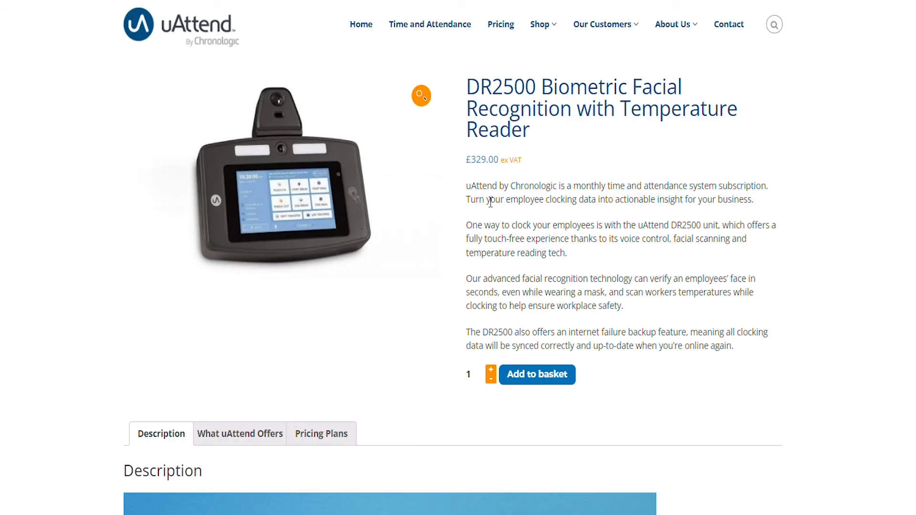
scroll("down", 3)
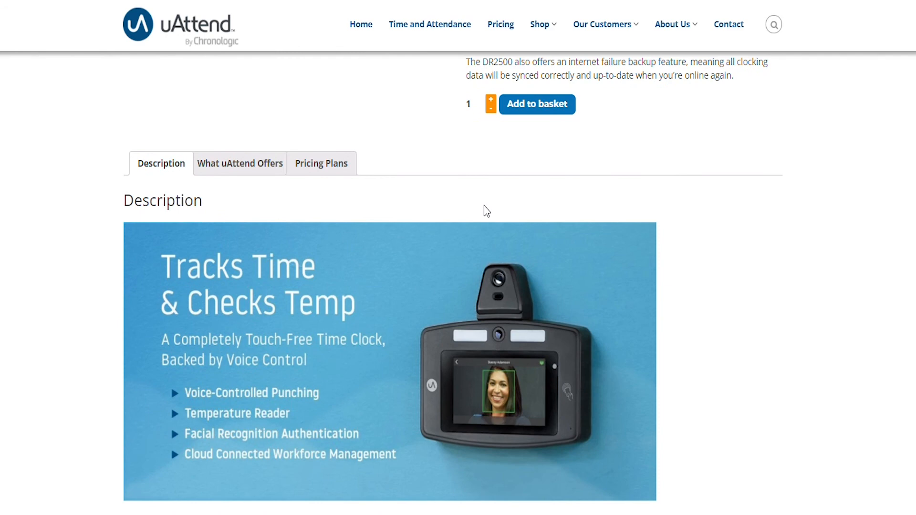
scroll("down", 3)
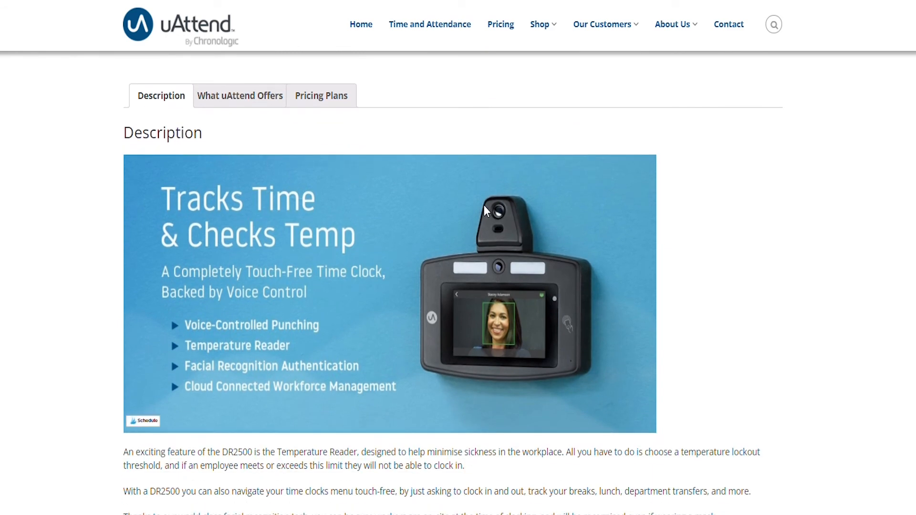
scroll("down", 3)
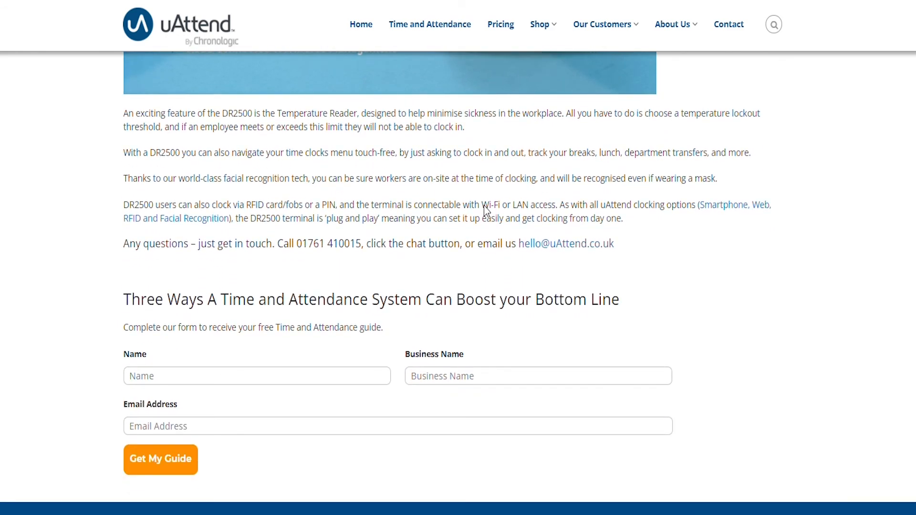
scroll("up", 3)
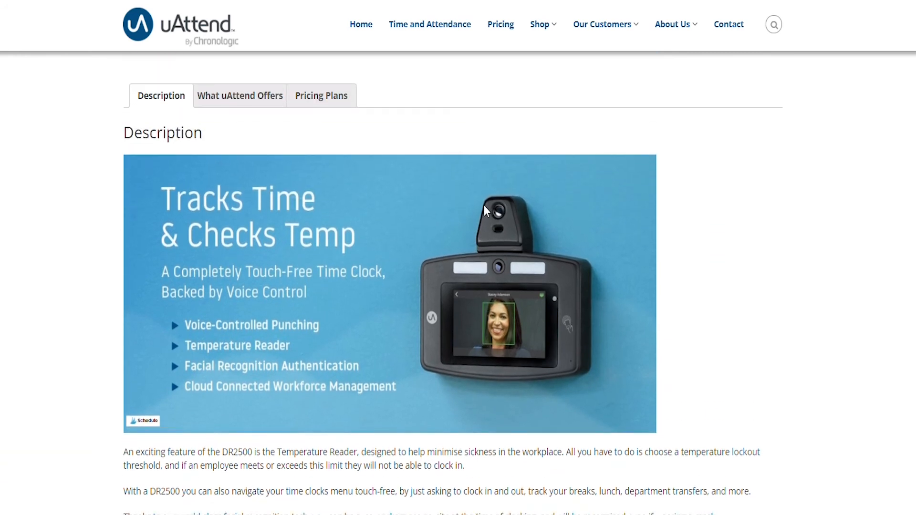
scroll("up", 3)
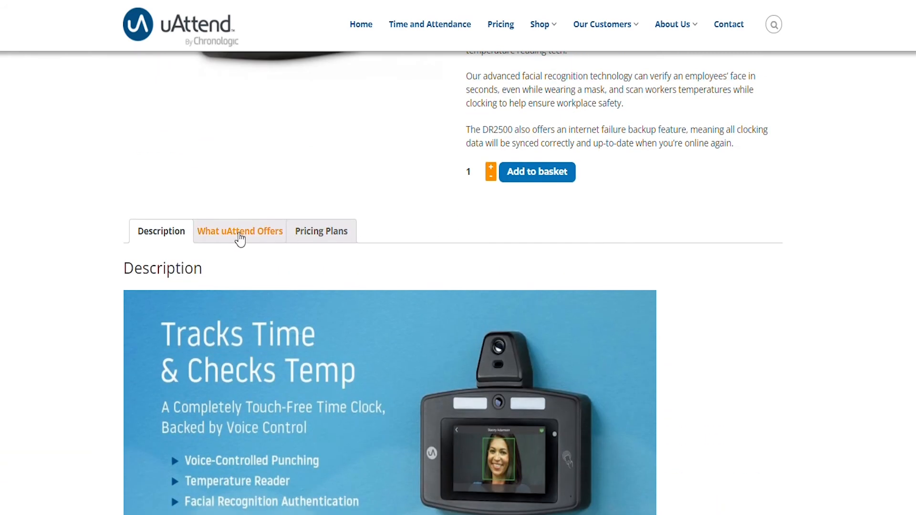
mouse_move(435, 240)
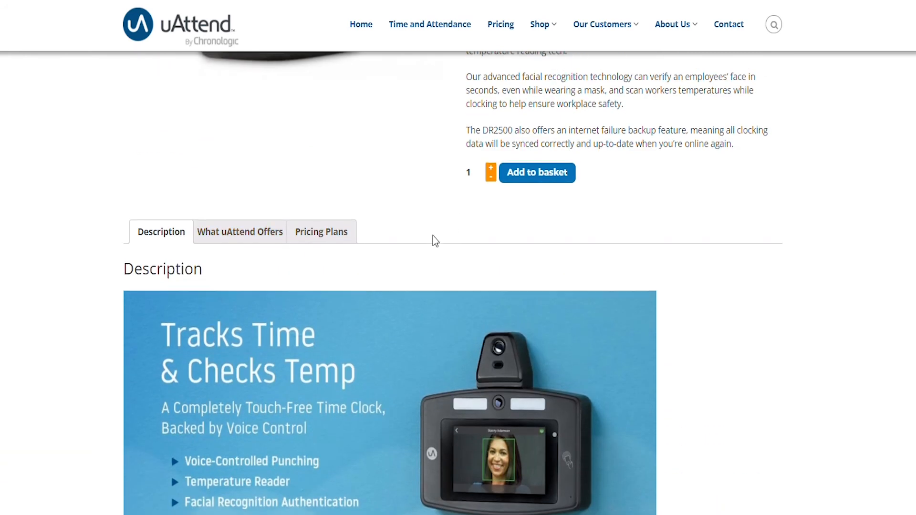
scroll("up", 3)
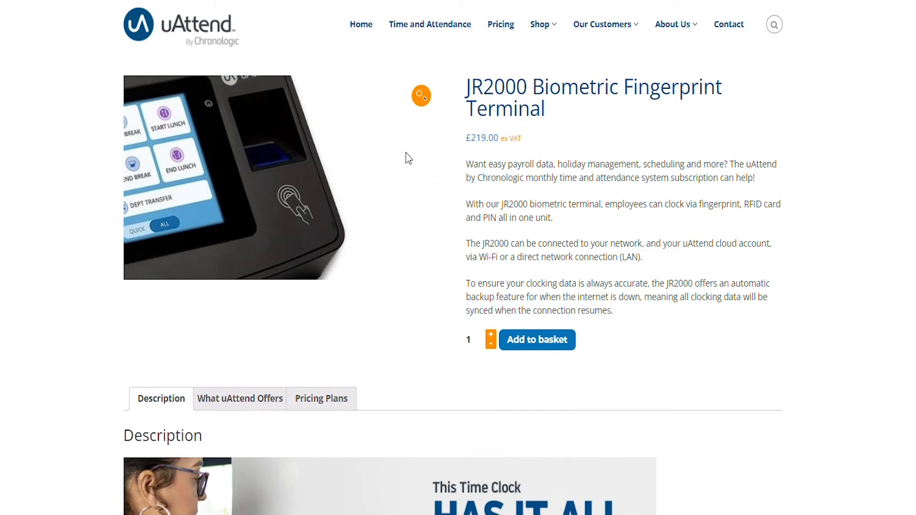
Step: Scroll through the JR2000 terminal description, then bring up the Shop categories menu
scroll("down", 3)
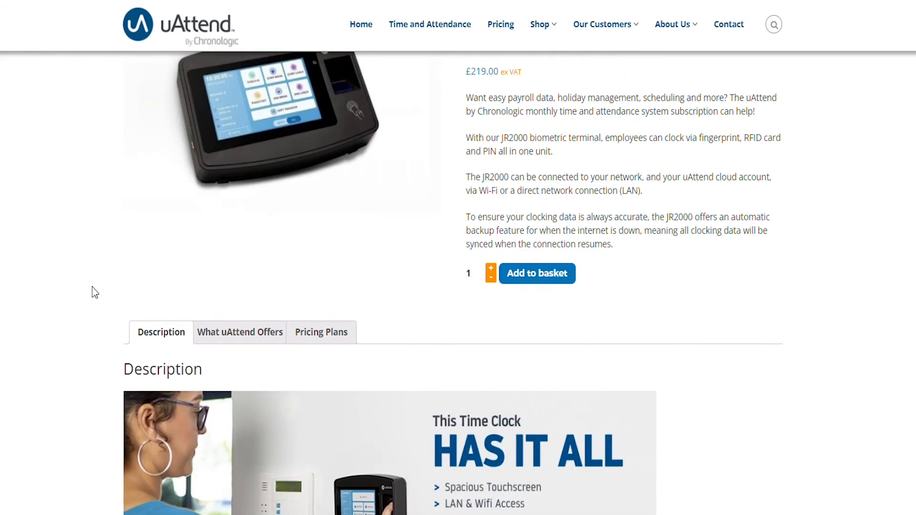
scroll("down", 3)
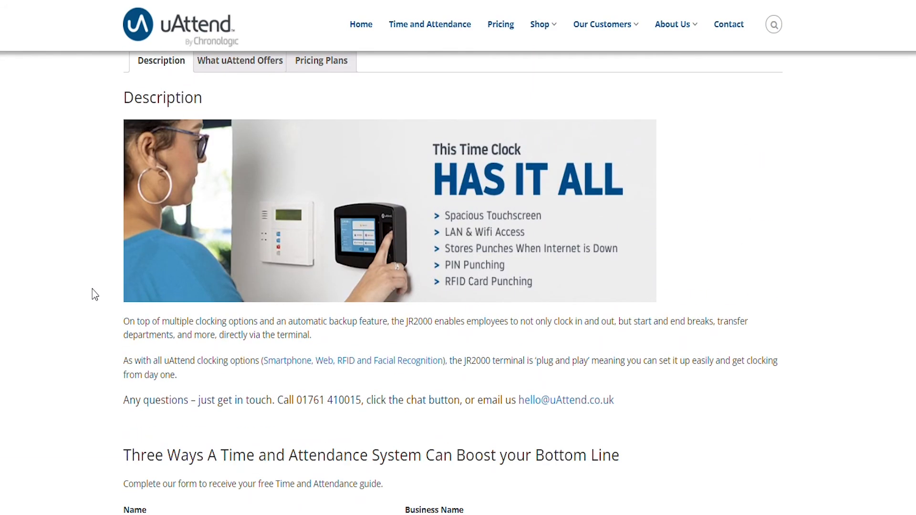
left_click(539, 24)
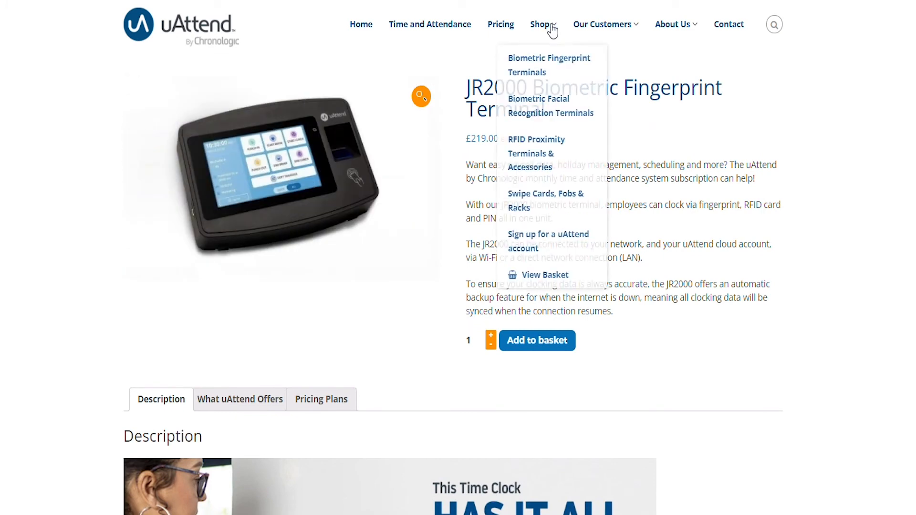
mouse_move(531, 154)
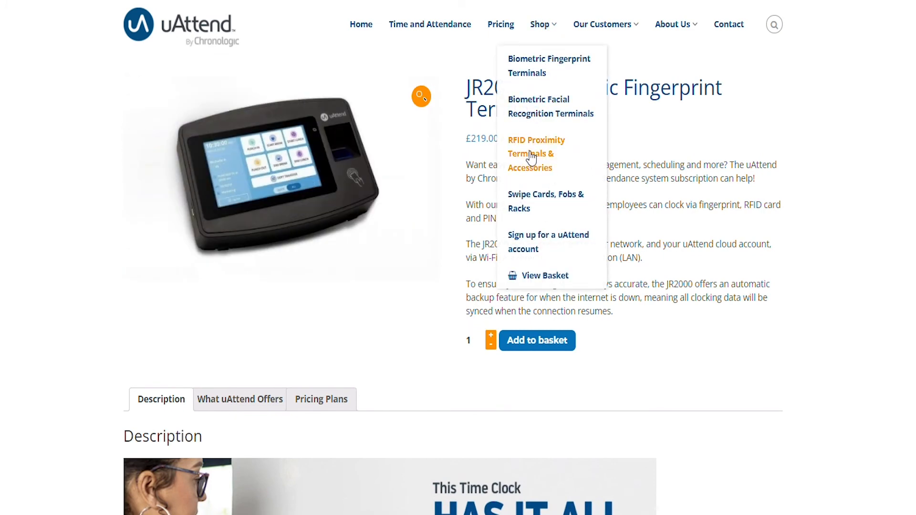
Step: Browse RFID Proximity Terminals & Accessories, then go to Web, Phone & Smartphone via Shop
left_click(530, 153)
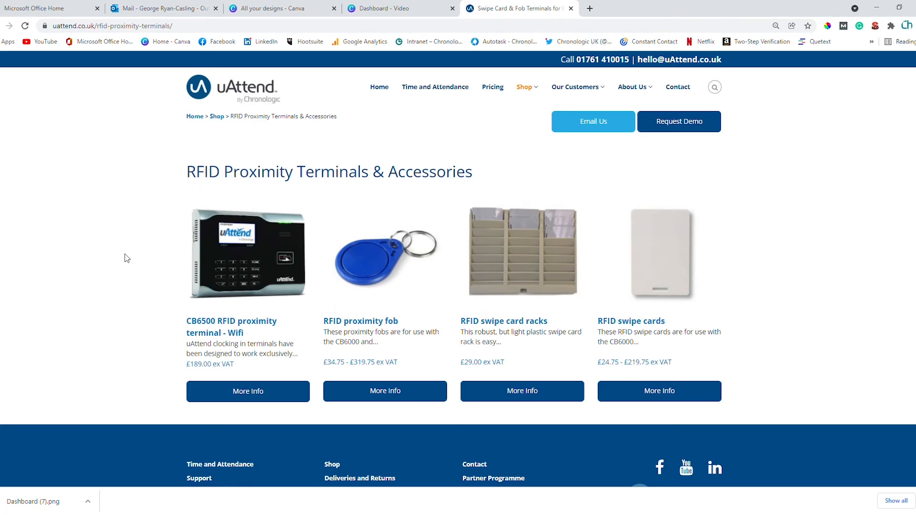
mouse_move(554, 292)
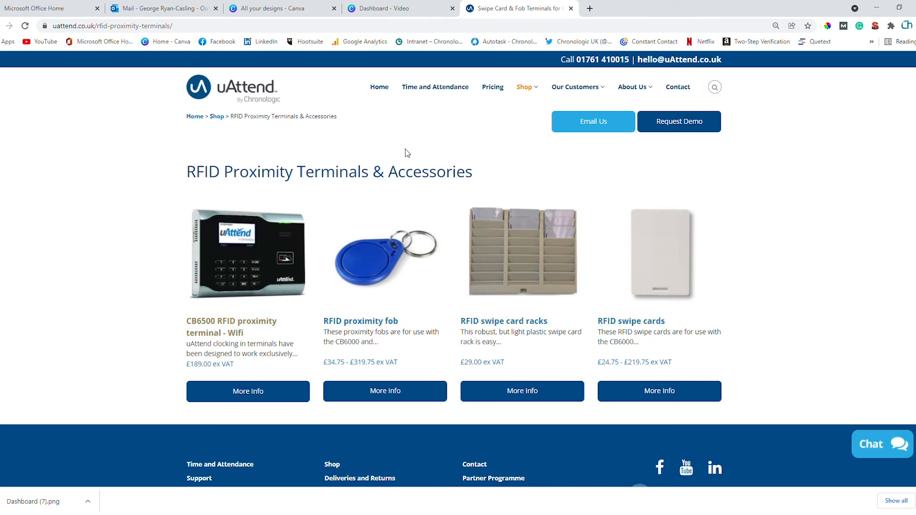
left_click(525, 87)
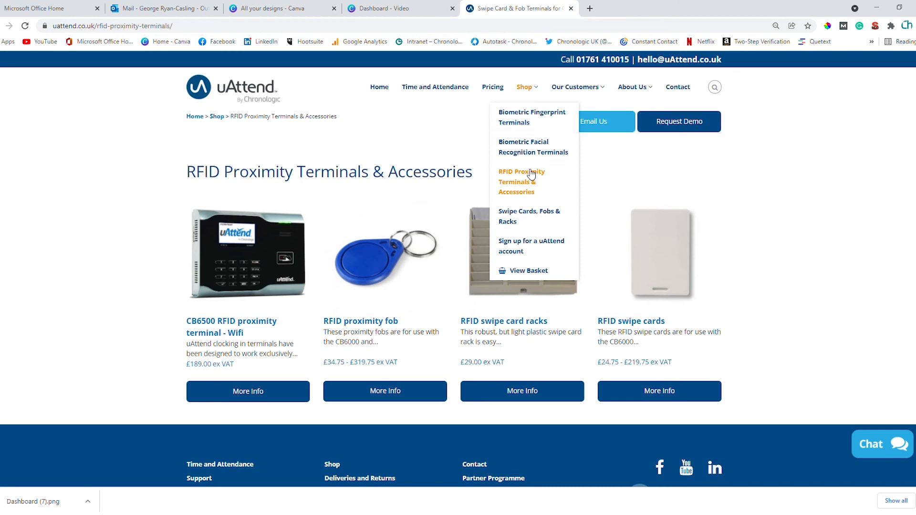
mouse_move(515, 245)
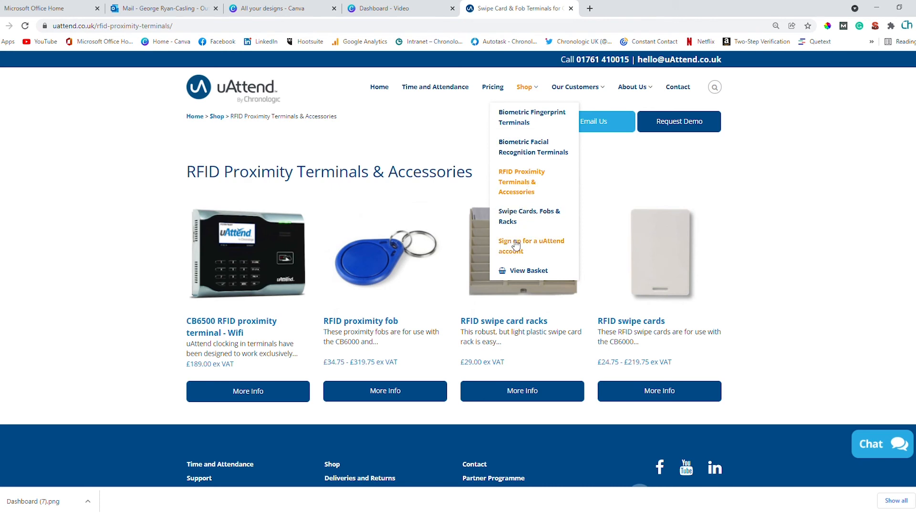
left_click(531, 245)
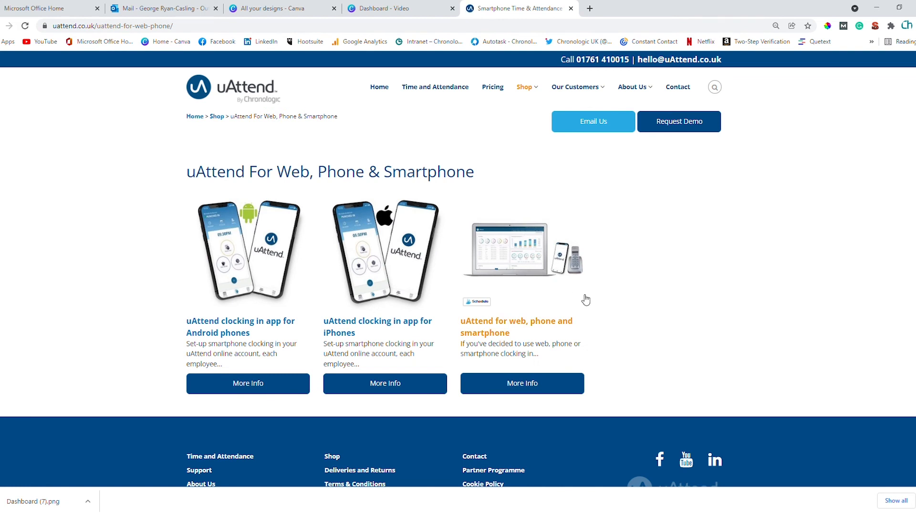
mouse_move(437, 299)
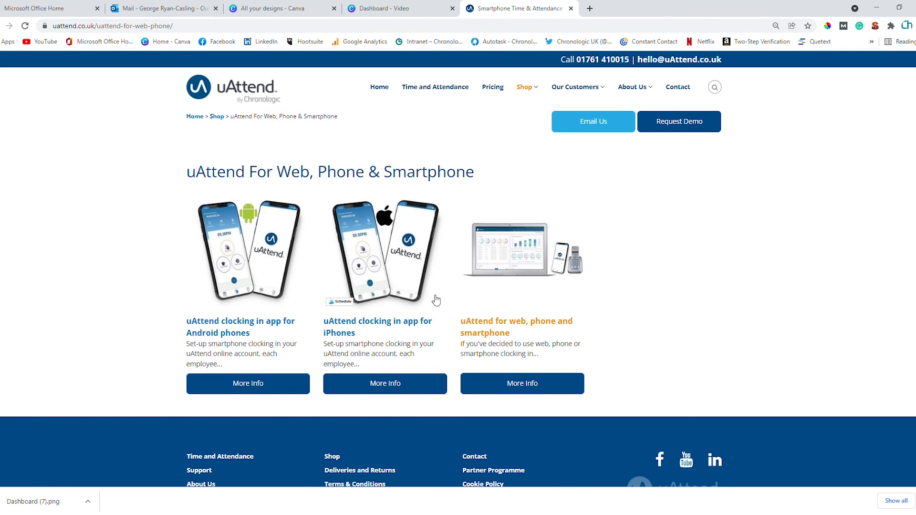
mouse_move(263, 283)
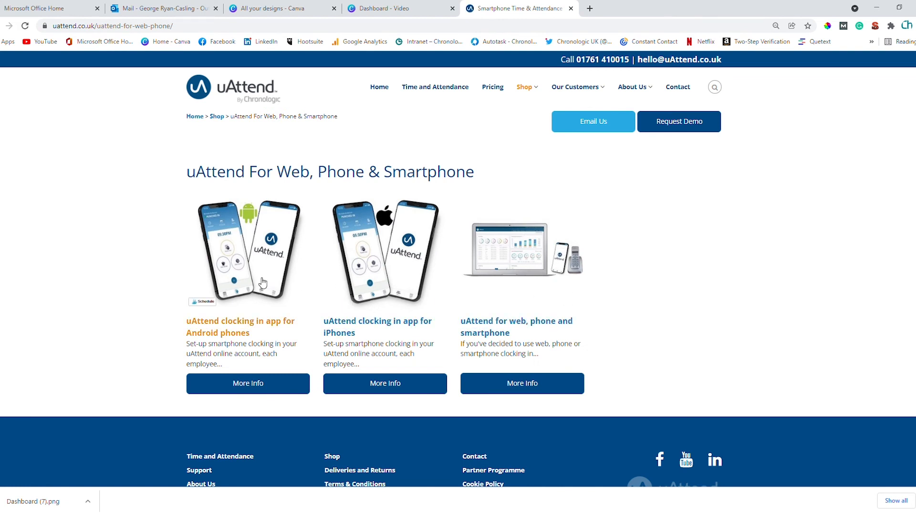
mouse_move(516, 282)
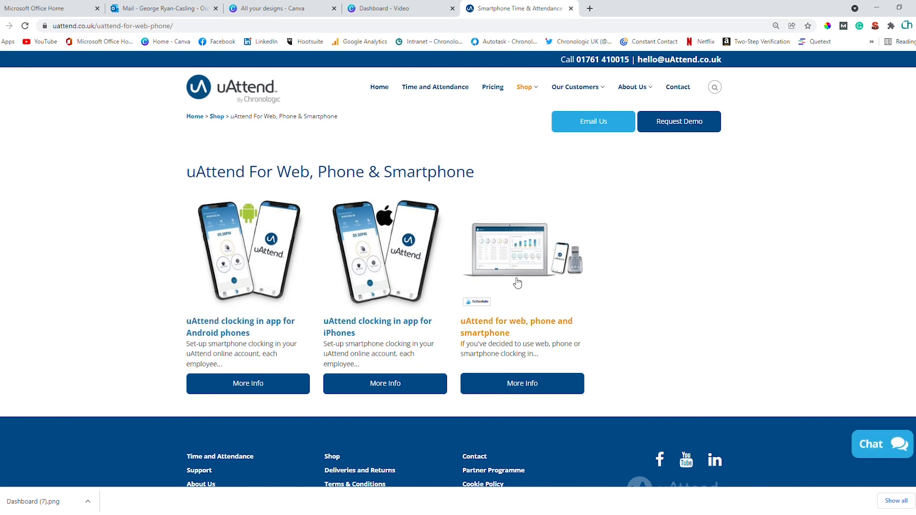
mouse_move(490, 128)
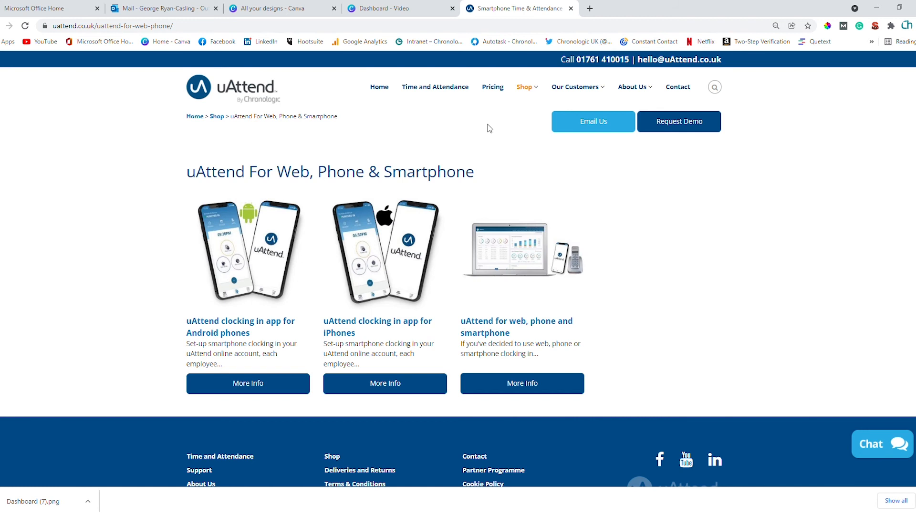
mouse_move(491, 128)
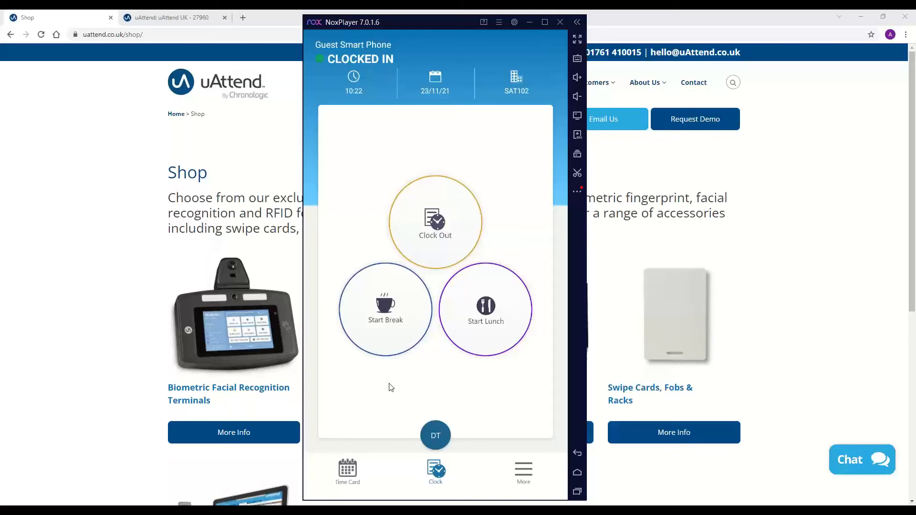
mouse_move(440, 117)
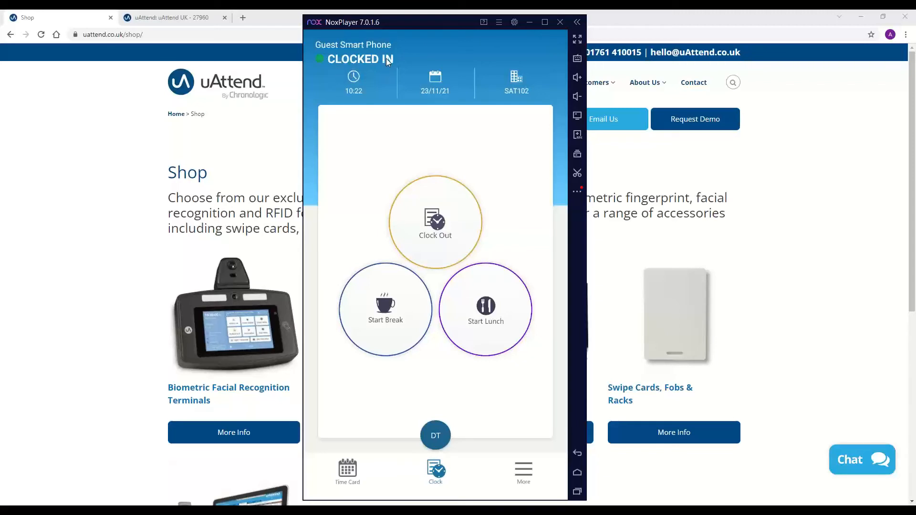
mouse_move(426, 133)
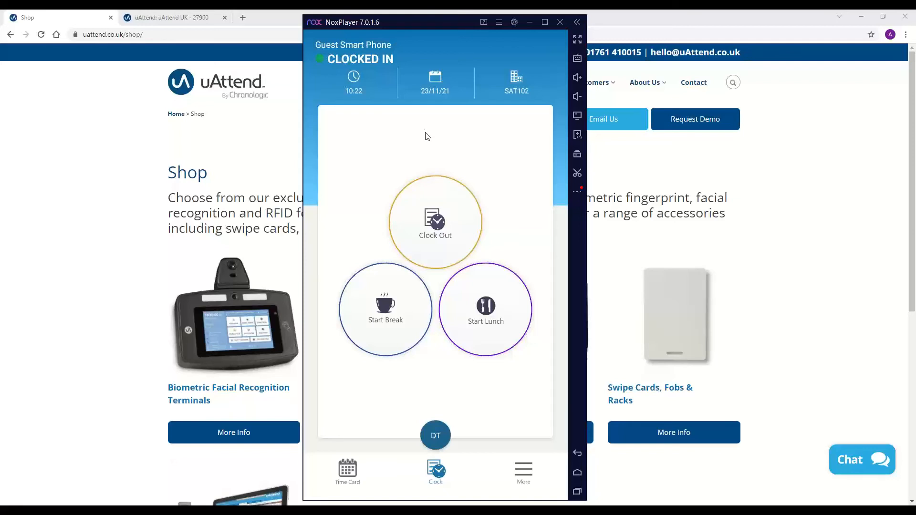
mouse_move(445, 244)
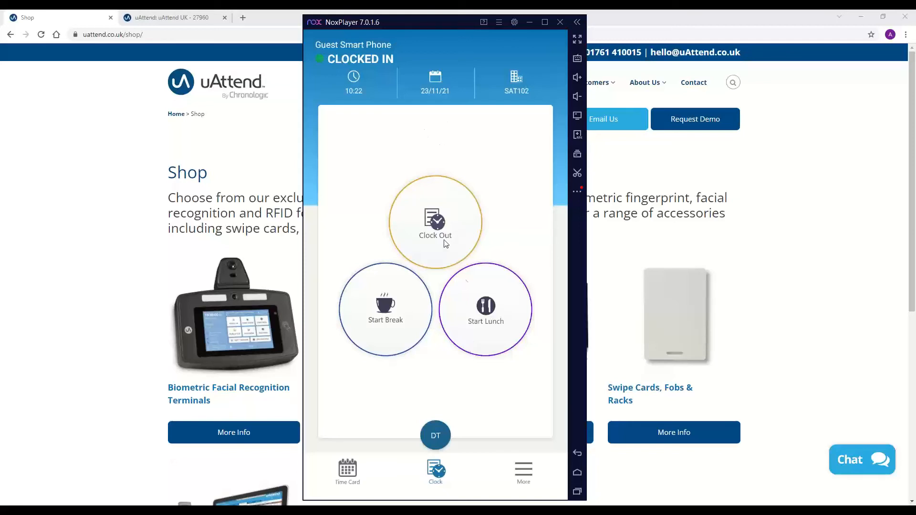
Step: Hold the Clock Out circle in the NoxPlayer uAttend app to clock the guest out
left_click(435, 222)
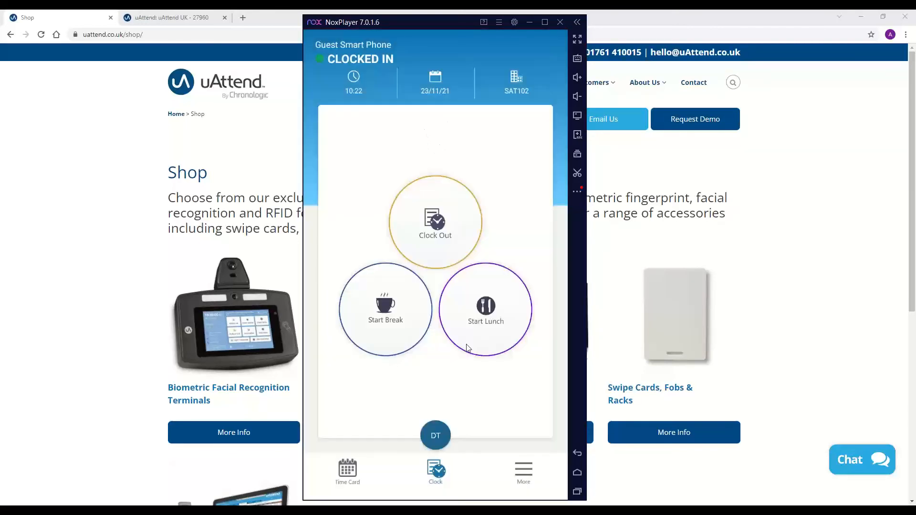
left_click(435, 222)
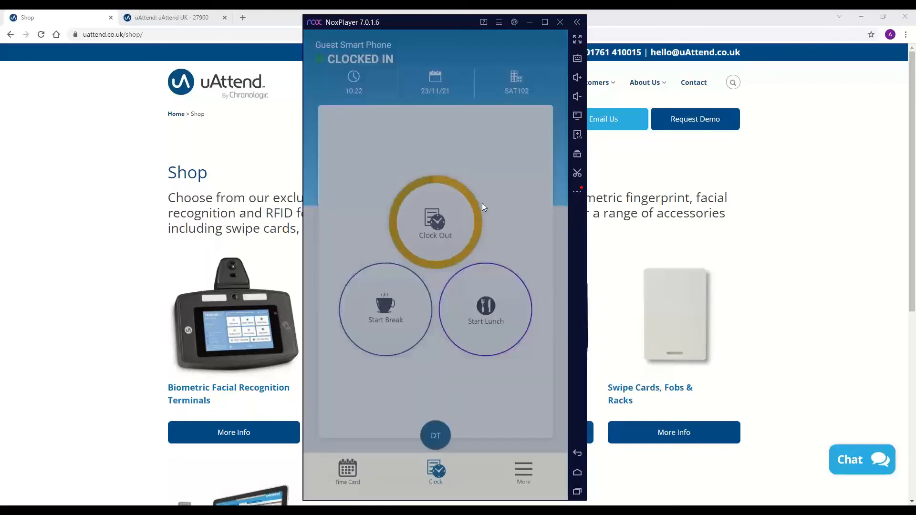
mouse_move(550, 226)
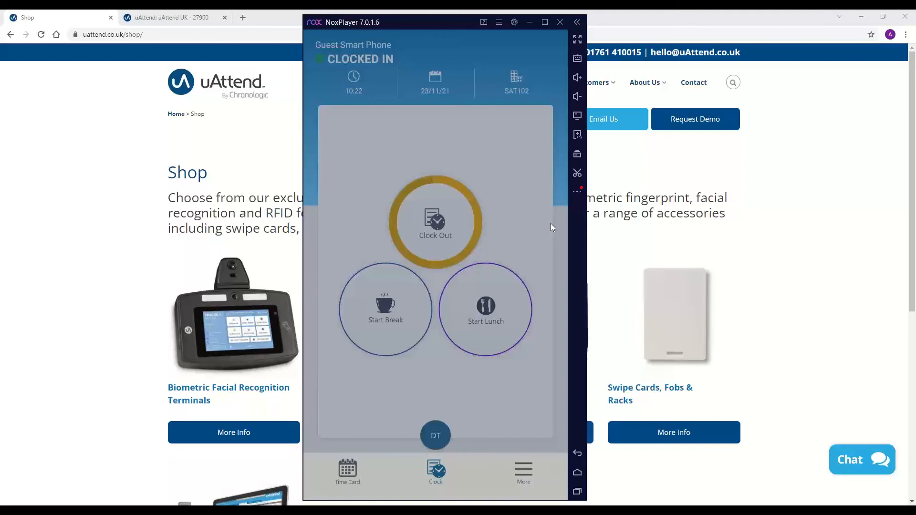
left_click(435, 222)
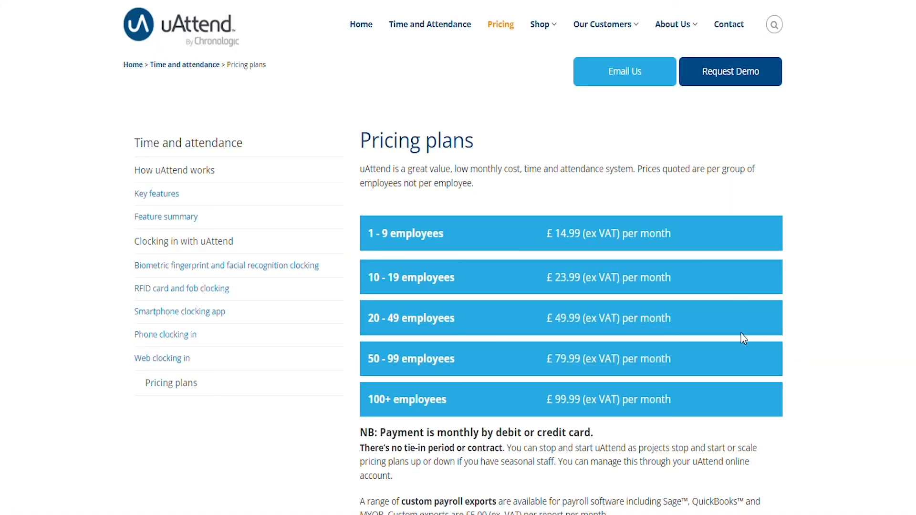
mouse_move(621, 188)
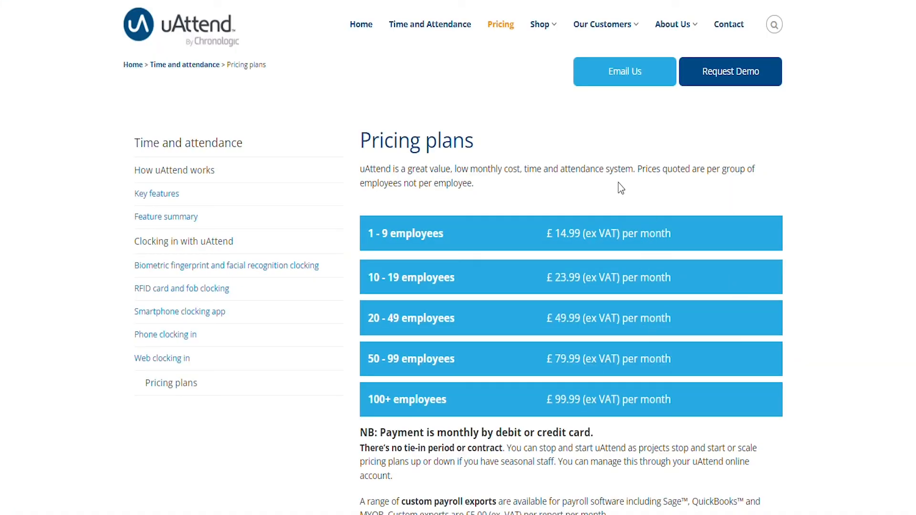
Step: Go from the Pricing plans page to the Contact page in the top navigation
left_click(729, 24)
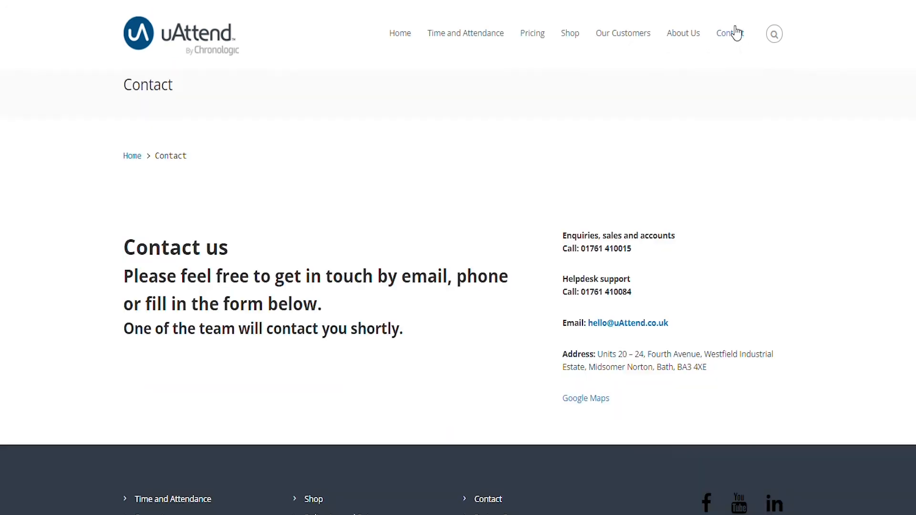